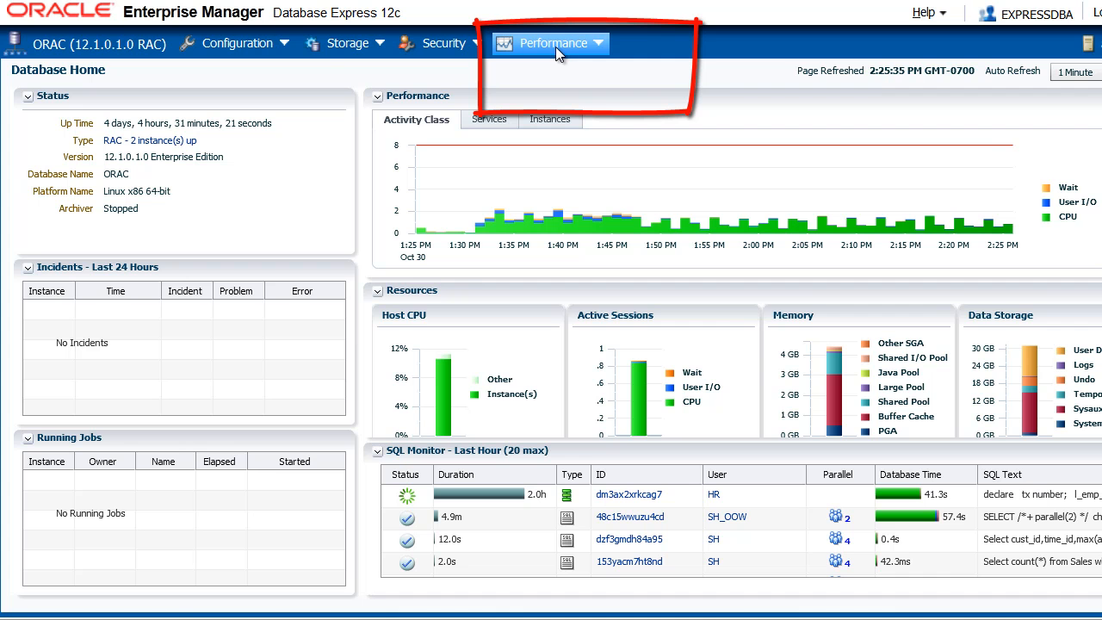
Step: Open the Performance Hub from the top-bar Performance menu
left_click(553, 43)
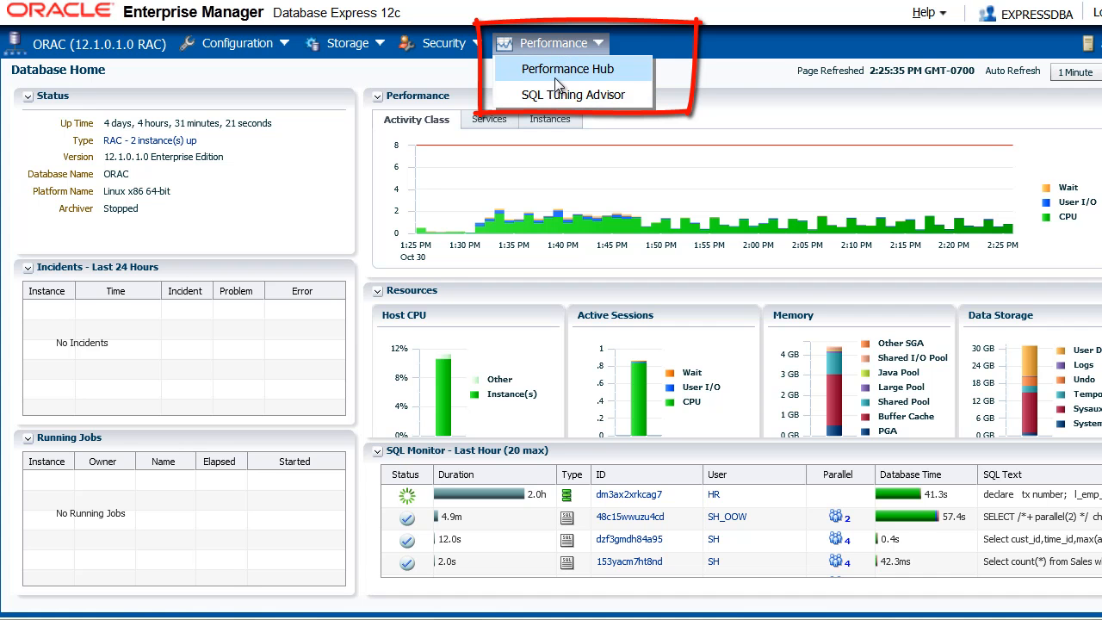
left_click(566, 68)
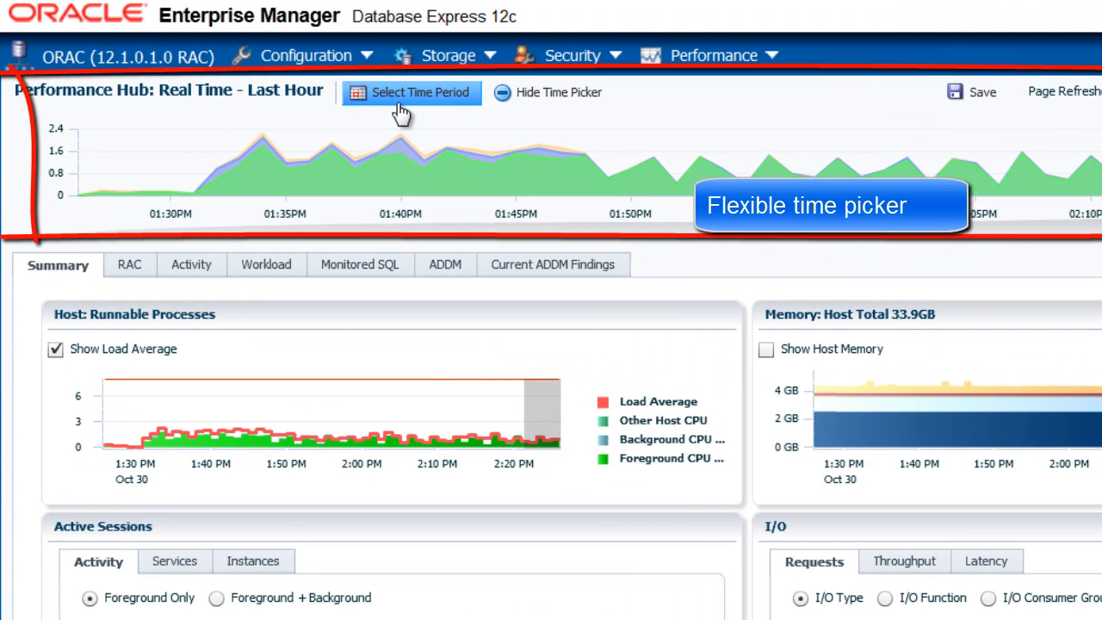
mouse_move(403, 124)
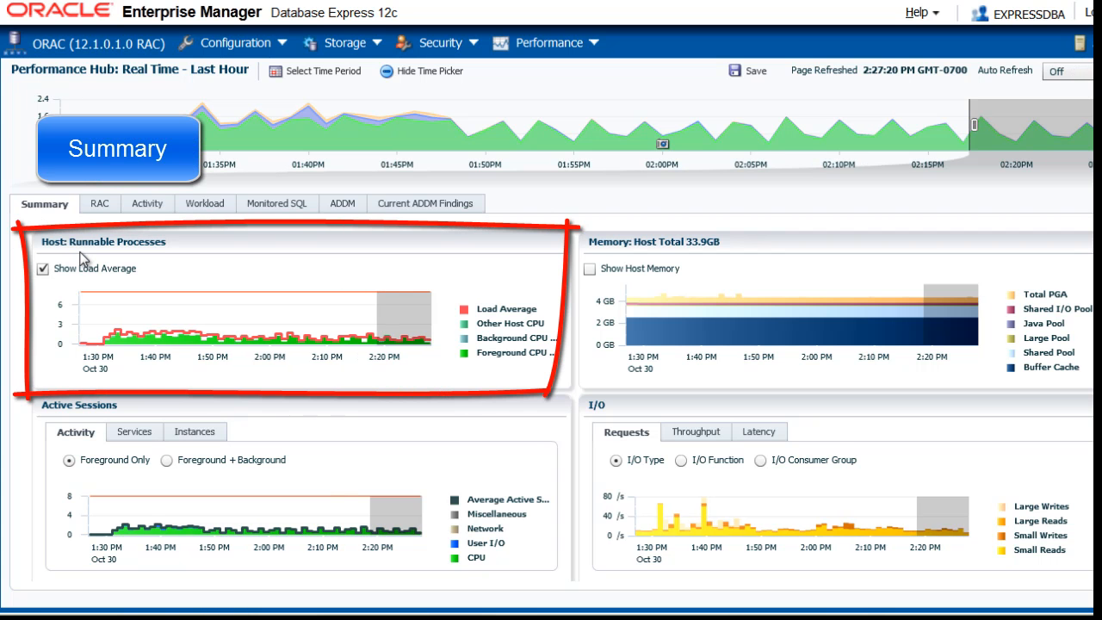
mouse_move(508, 308)
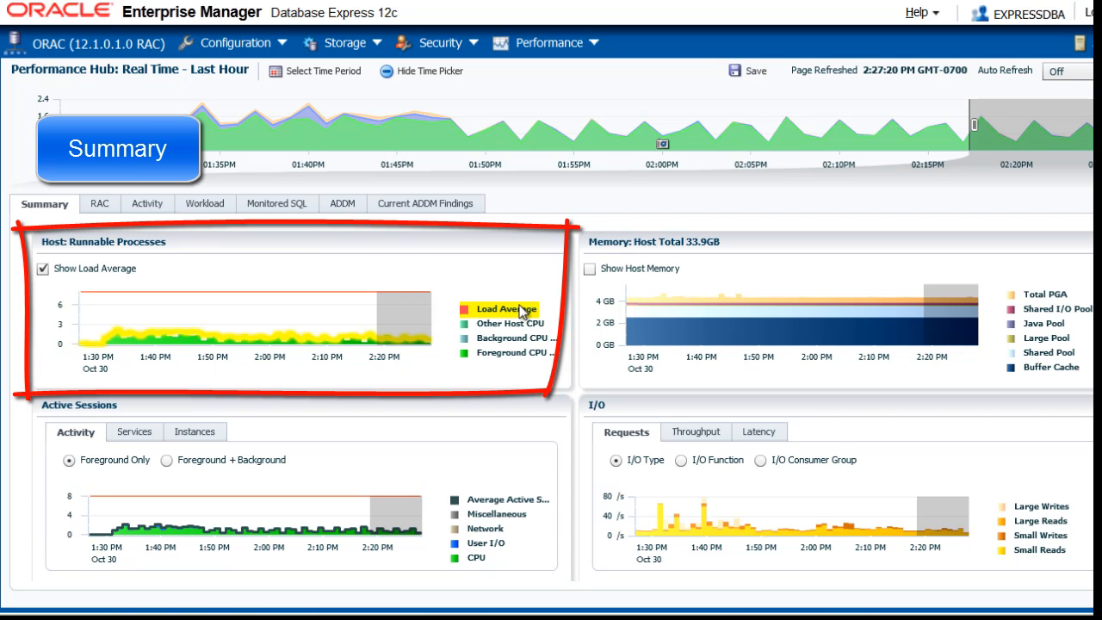
mouse_move(512, 323)
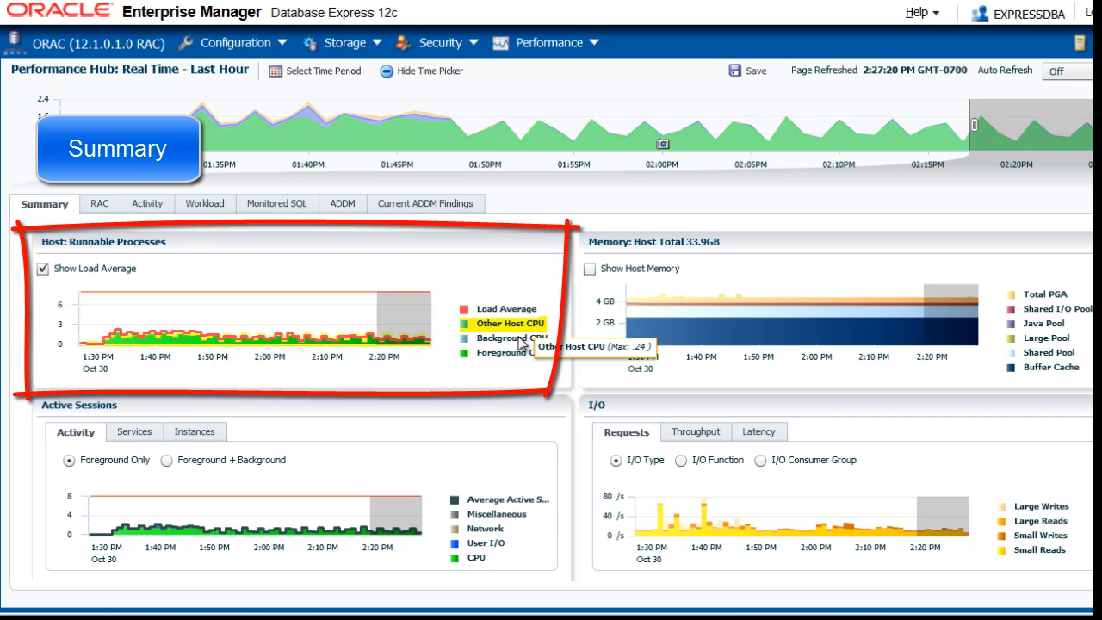
mouse_move(513, 337)
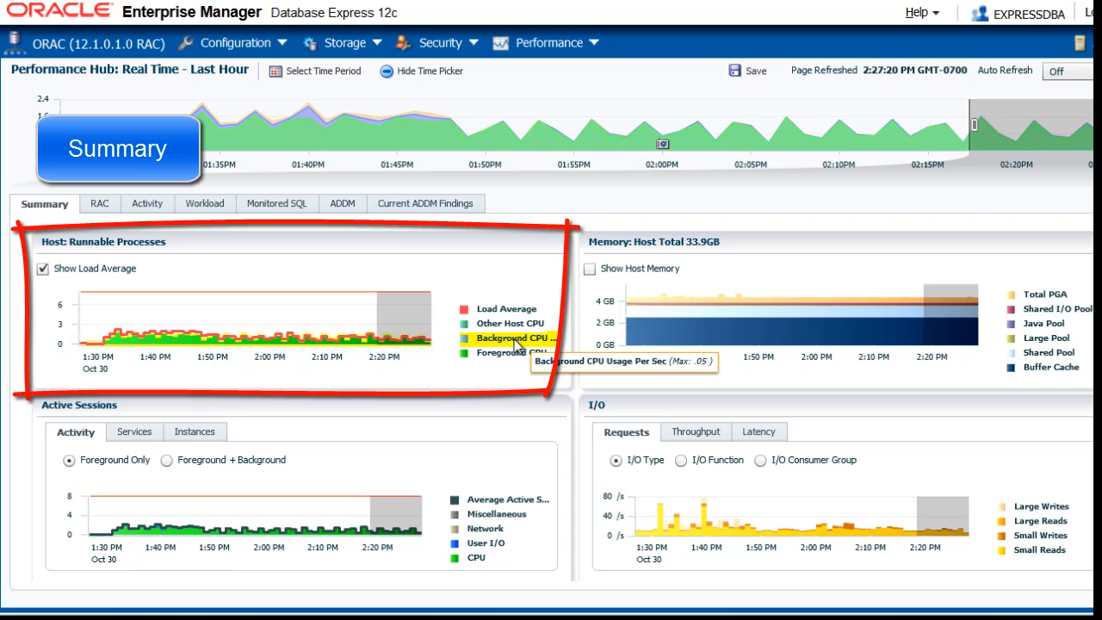
mouse_move(517, 349)
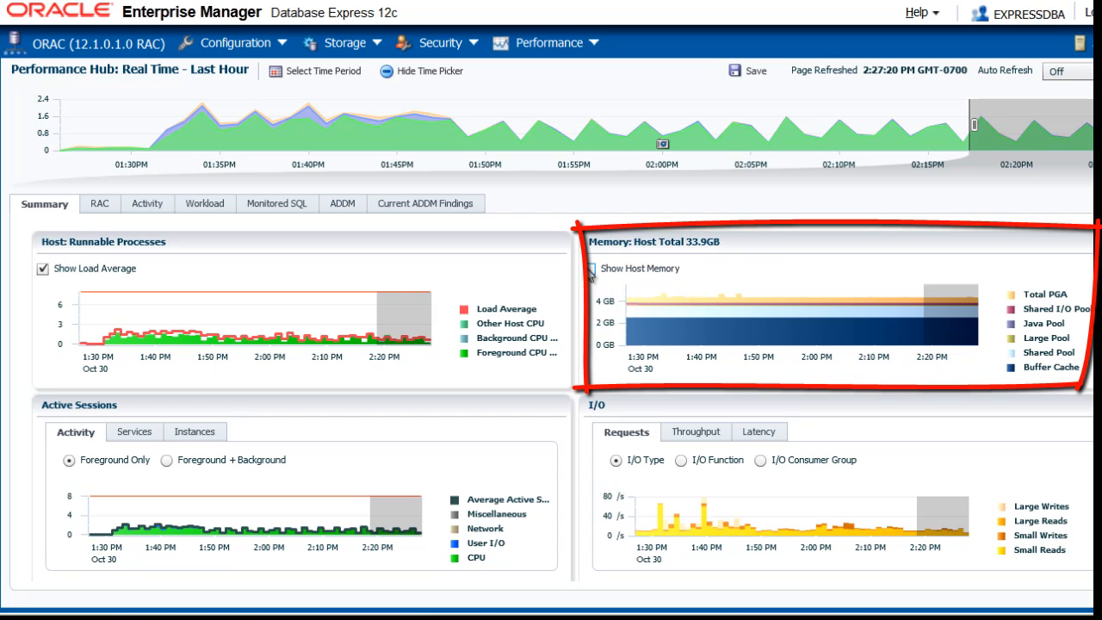
Step: Enable Show Host Memory so the memory chart scales to about 30 GB
left_click(589, 268)
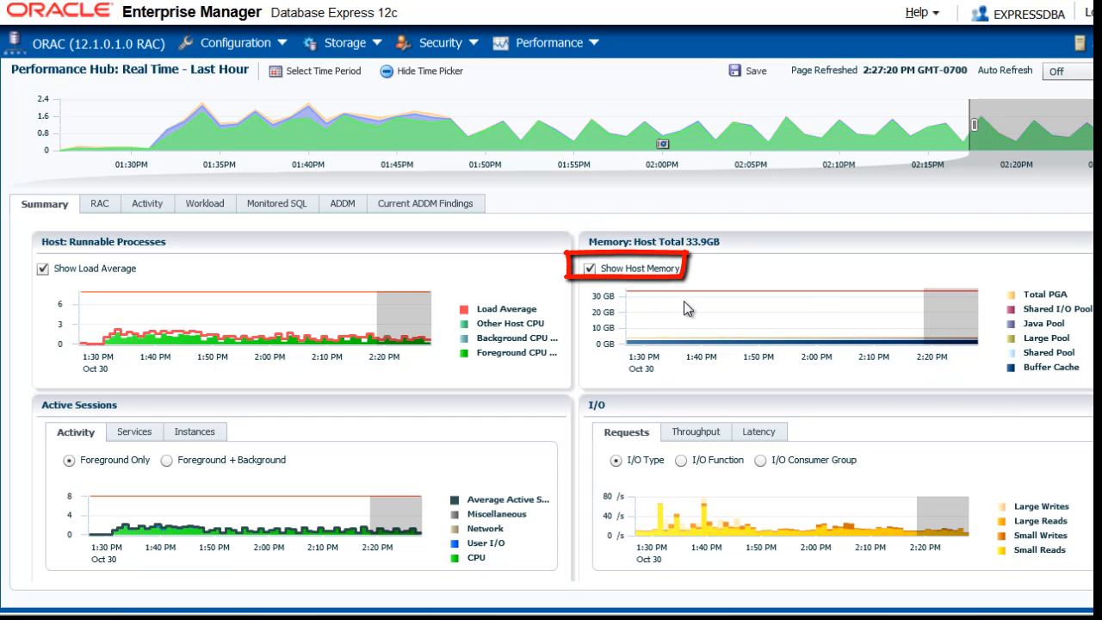
mouse_move(1055, 309)
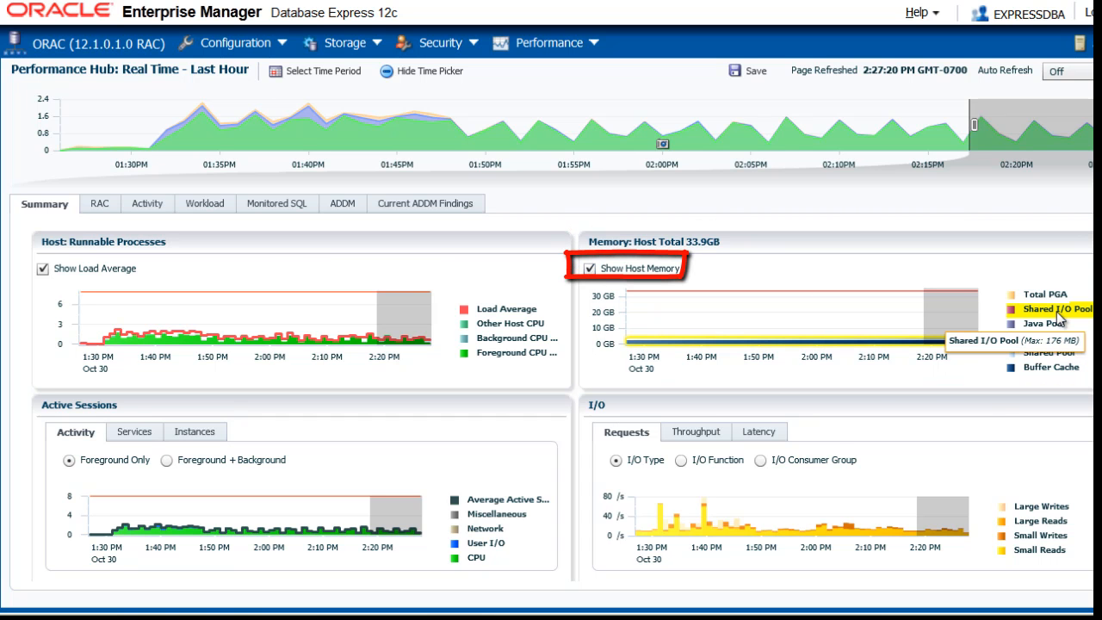
mouse_move(1067, 367)
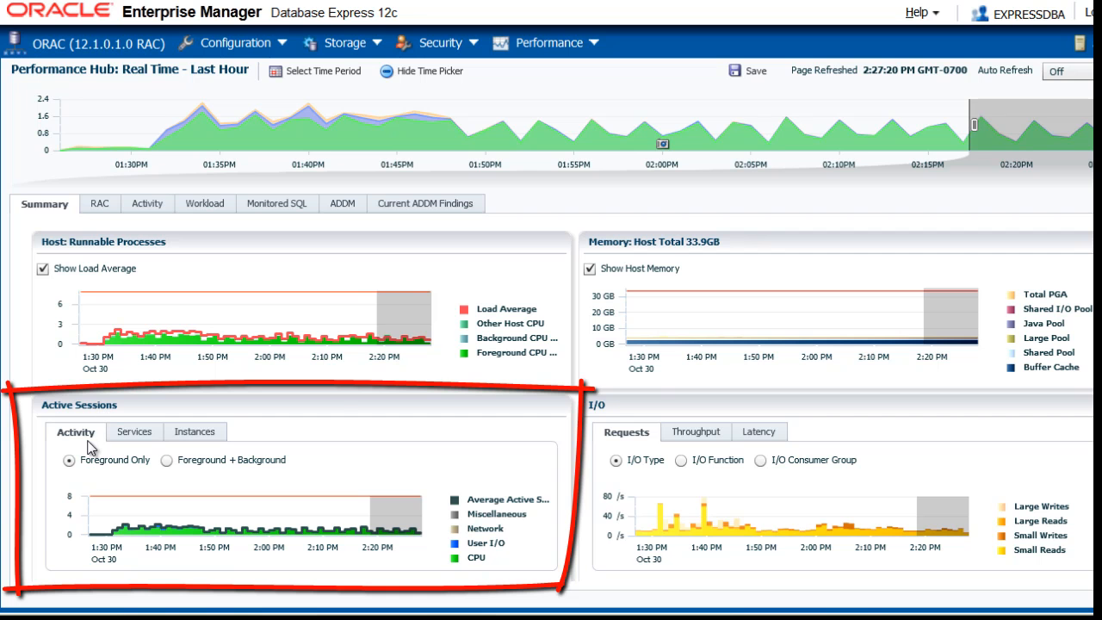
mouse_move(656, 394)
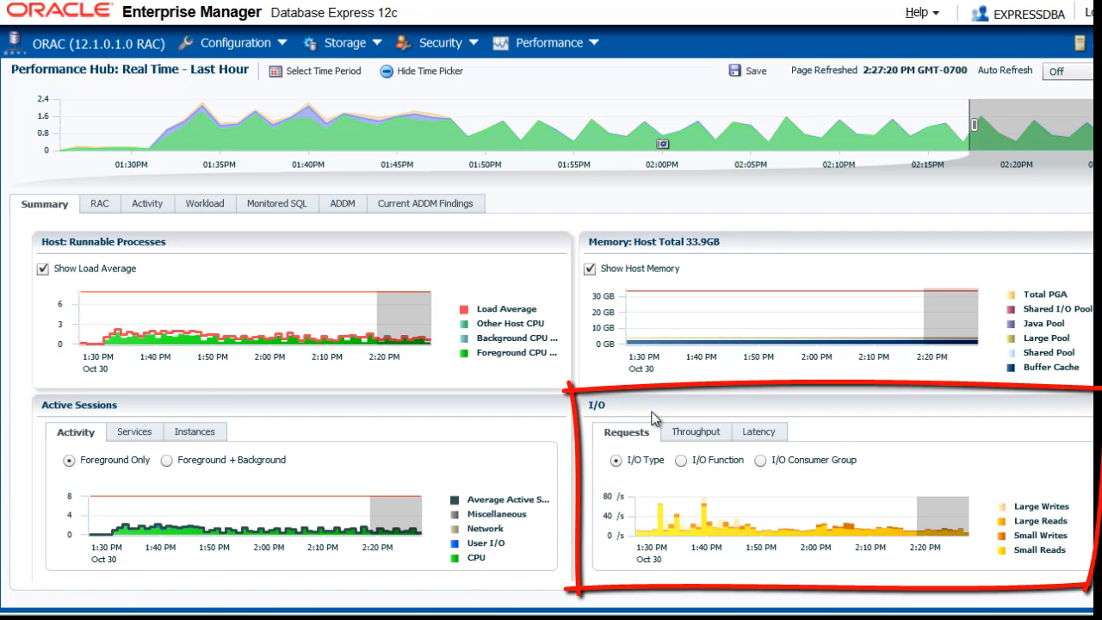
mouse_move(697, 435)
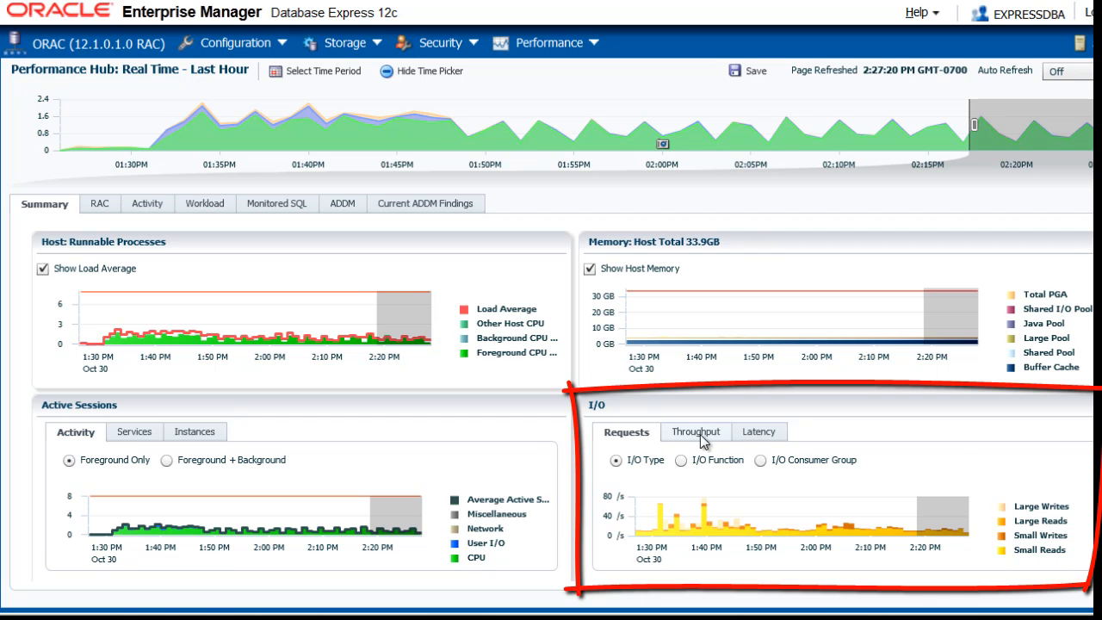
Step: Switch the I/O panel to Latency, showing values up to about 3.2 ms
left_click(756, 431)
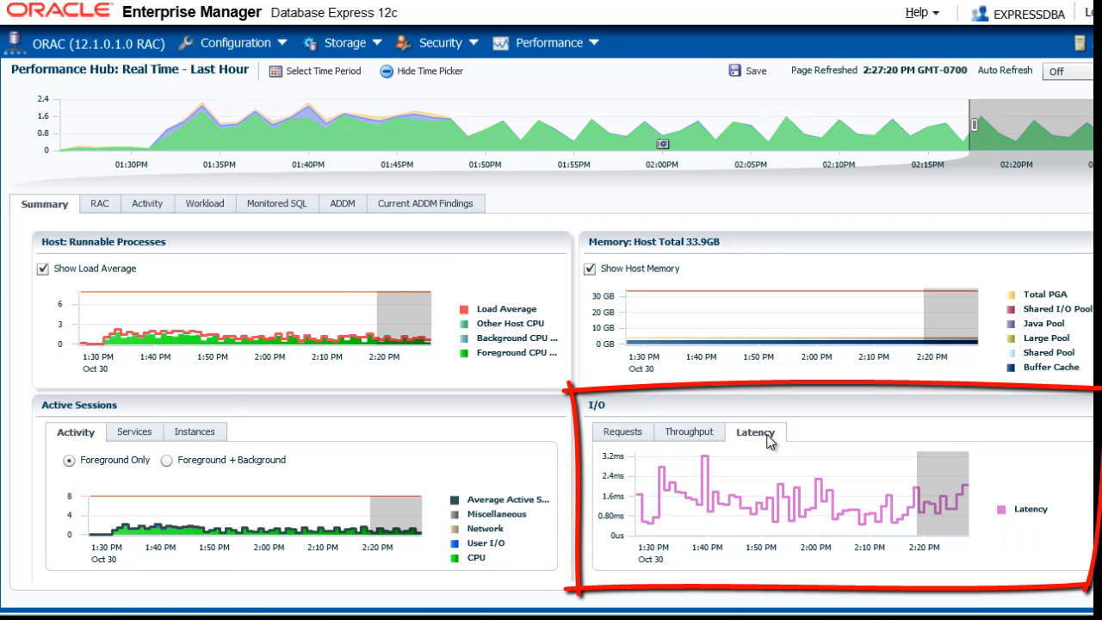
mouse_move(852, 435)
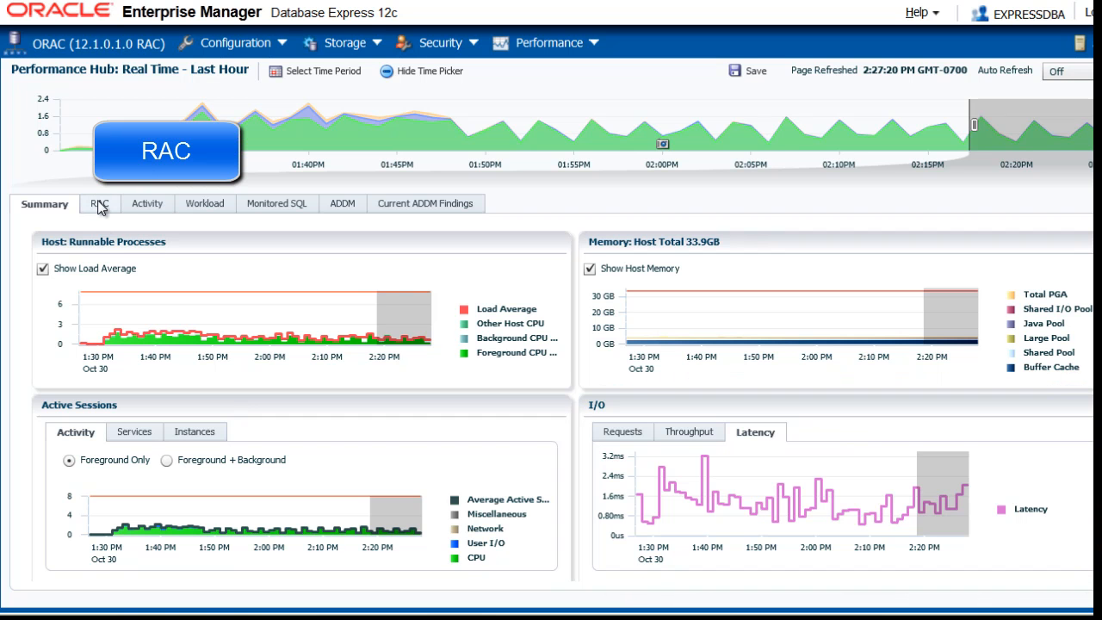
Step: View the RAC tab, drill into instance orac1, then return to the cluster view
left_click(100, 204)
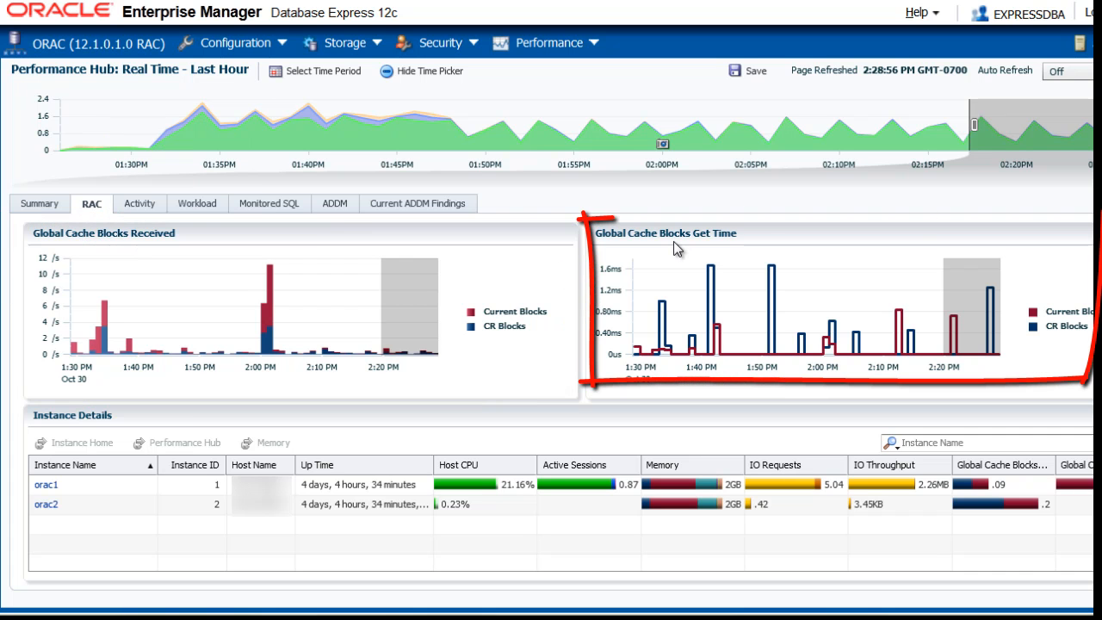
mouse_move(1067, 311)
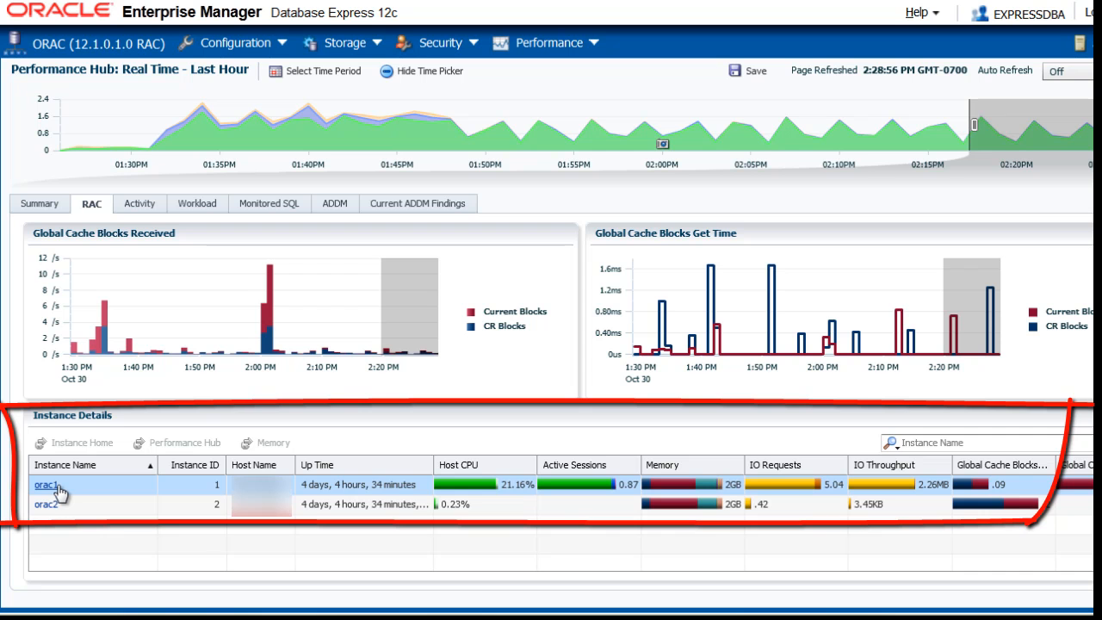
left_click(46, 484)
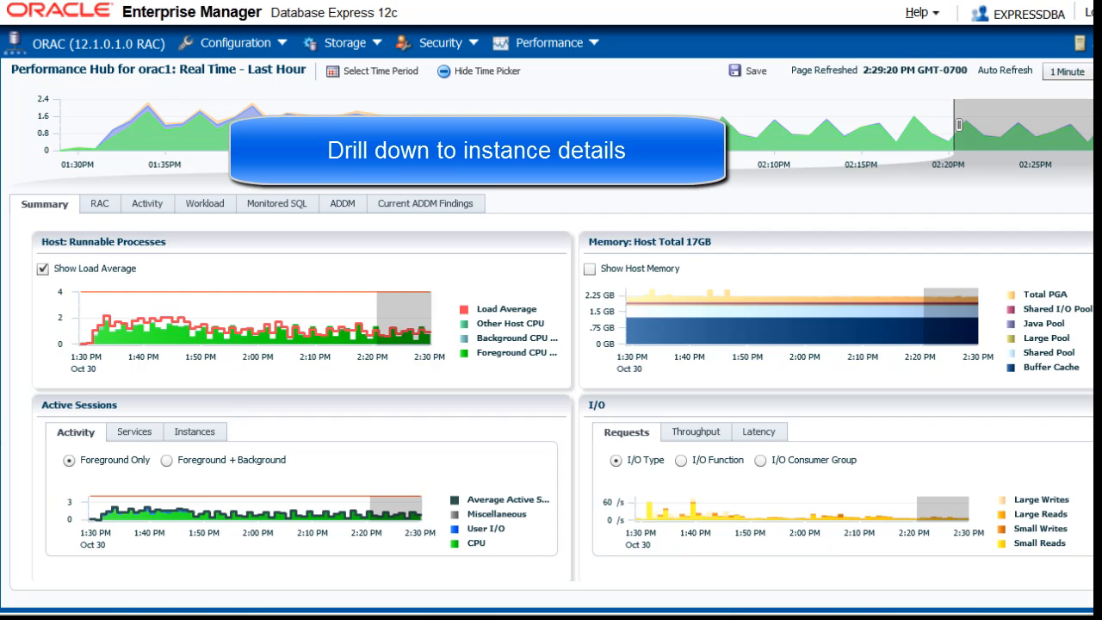
left_click(100, 203)
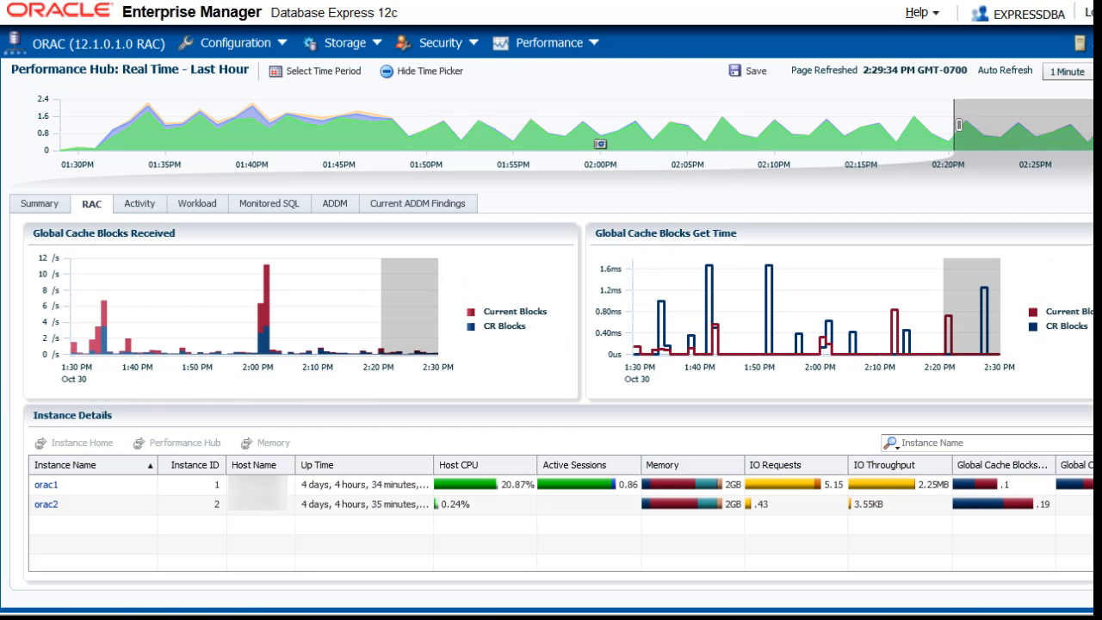
mouse_move(139, 203)
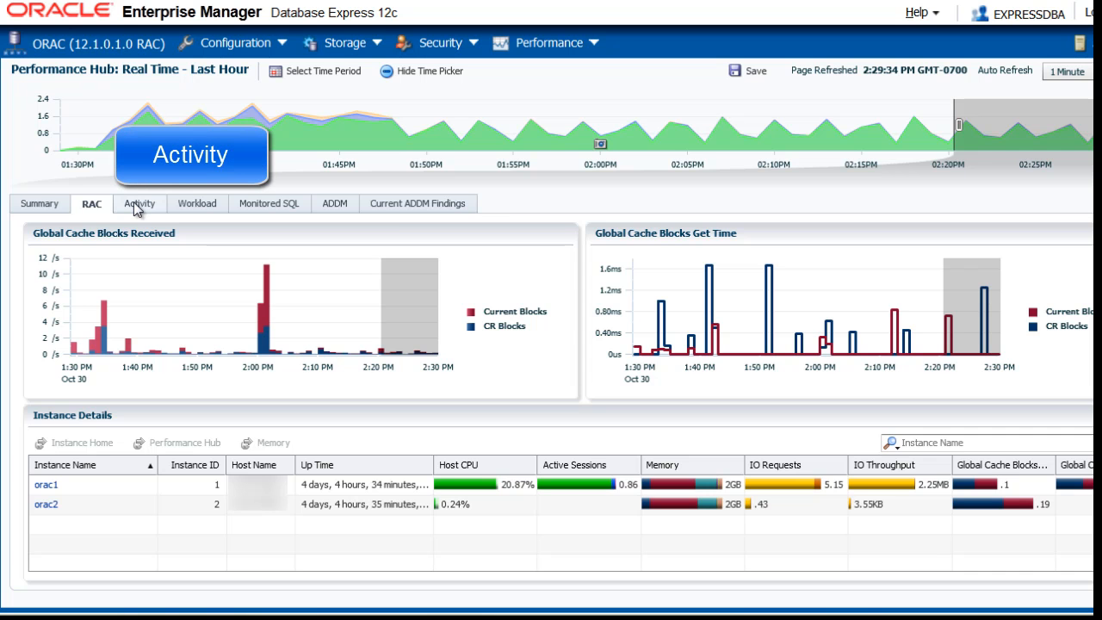
Step: Show the Activity tab charting activity by wait class with top SQL and sessions
left_click(140, 203)
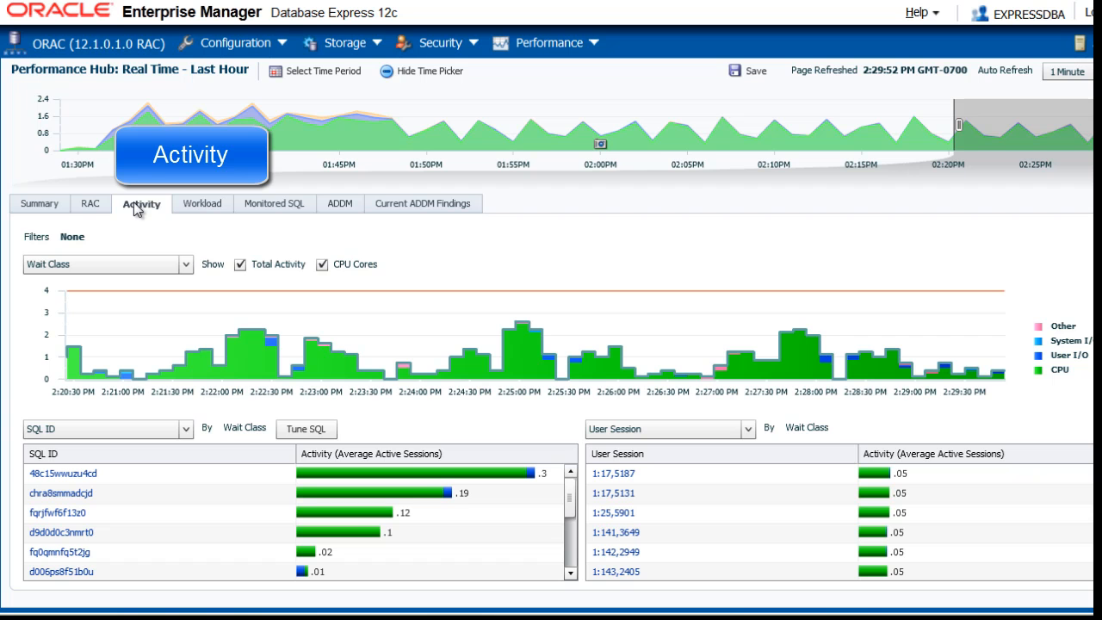
mouse_move(141, 222)
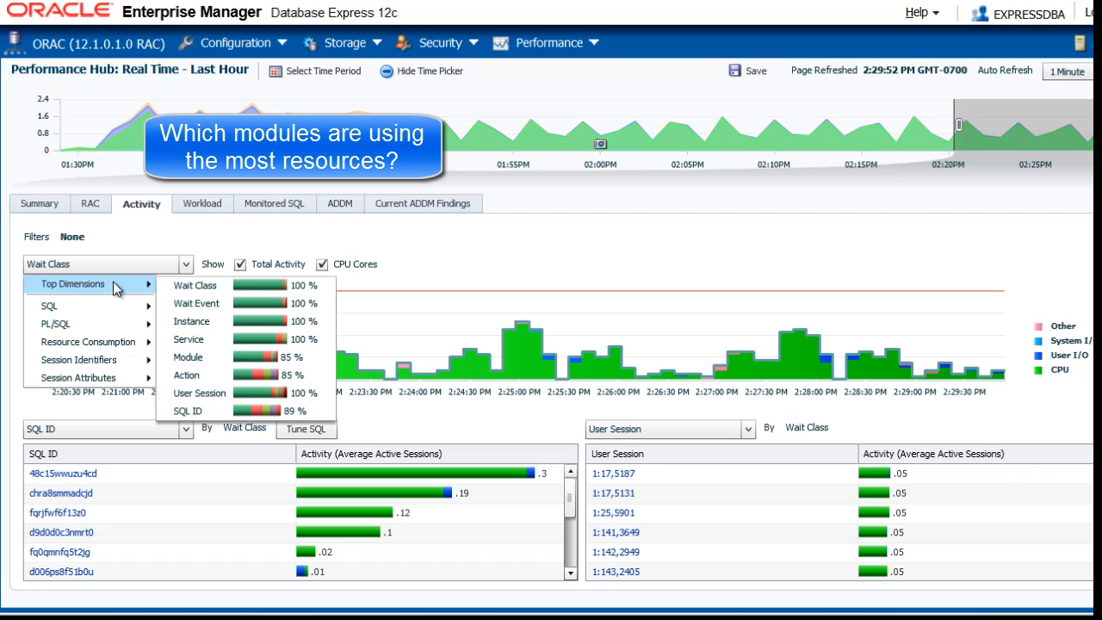
mouse_move(188, 357)
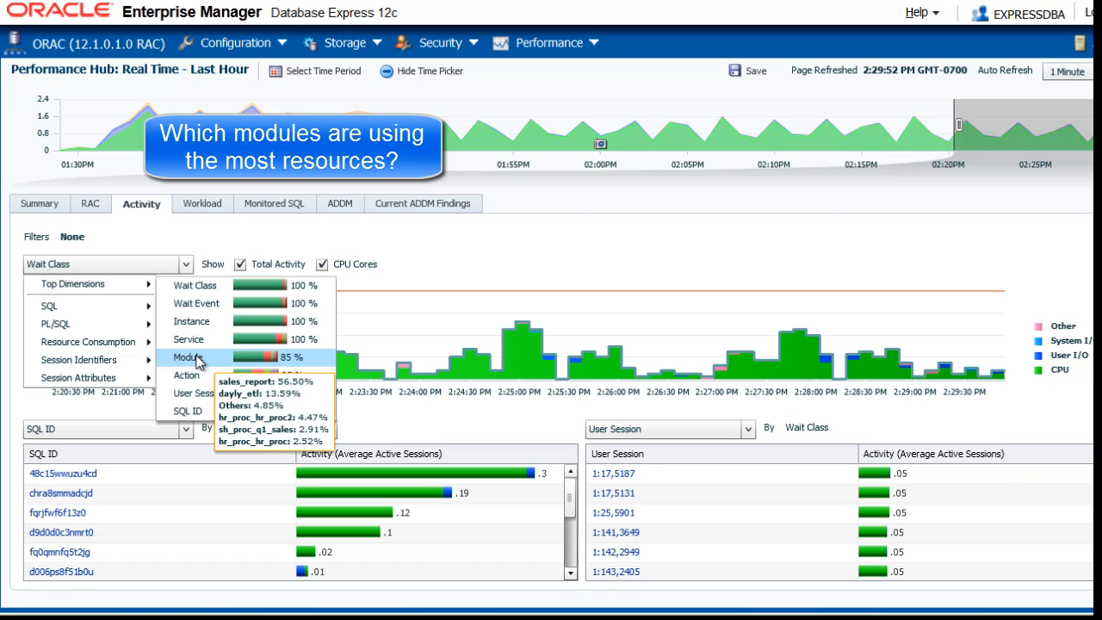
Step: Group activity by Module, filter to sales_report, then remove that module filter
left_click(189, 357)
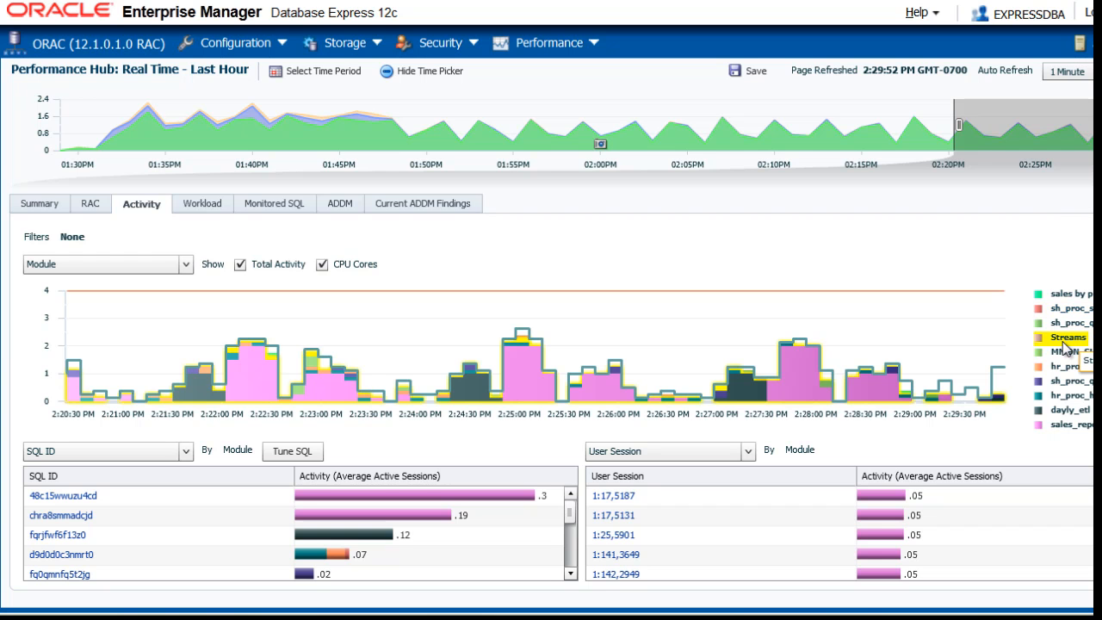
mouse_move(1054, 380)
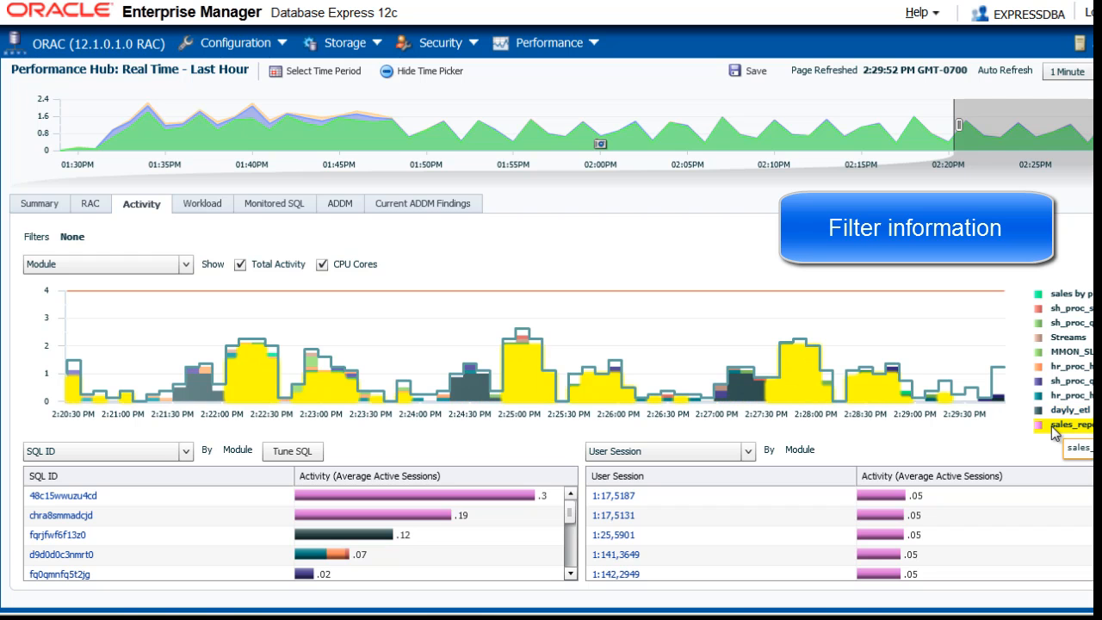
left_click(108, 265)
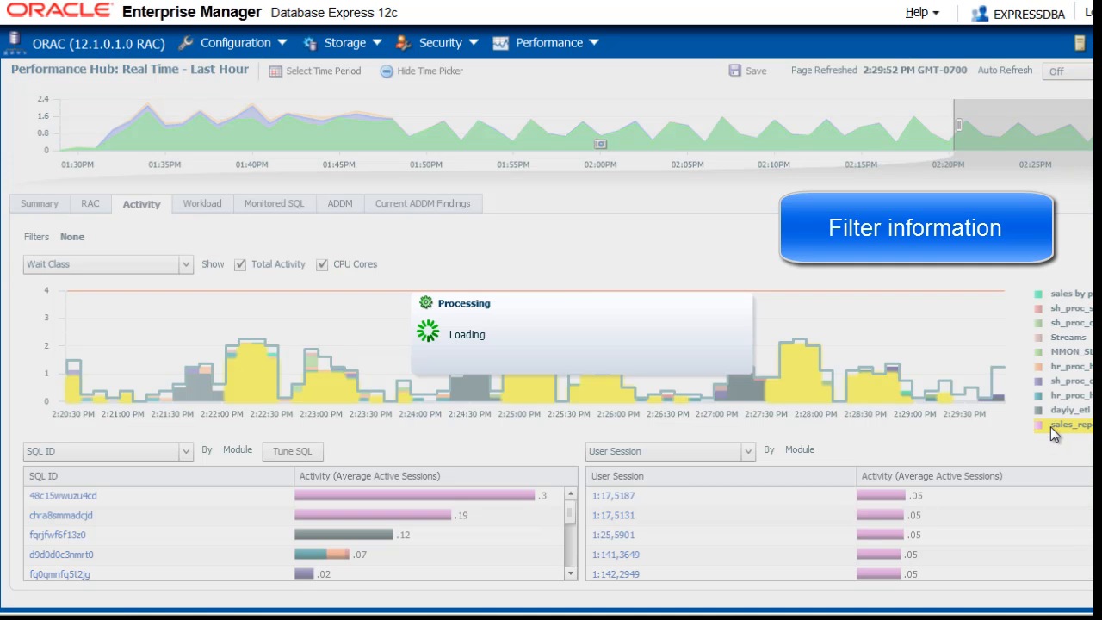
left_click(1067, 424)
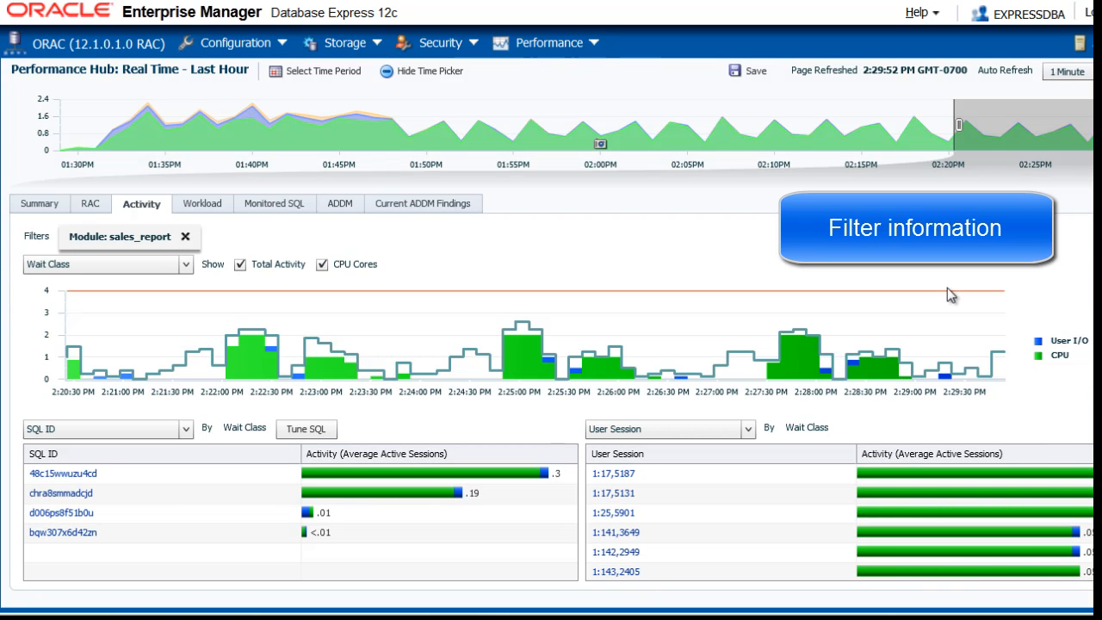
mouse_move(758, 255)
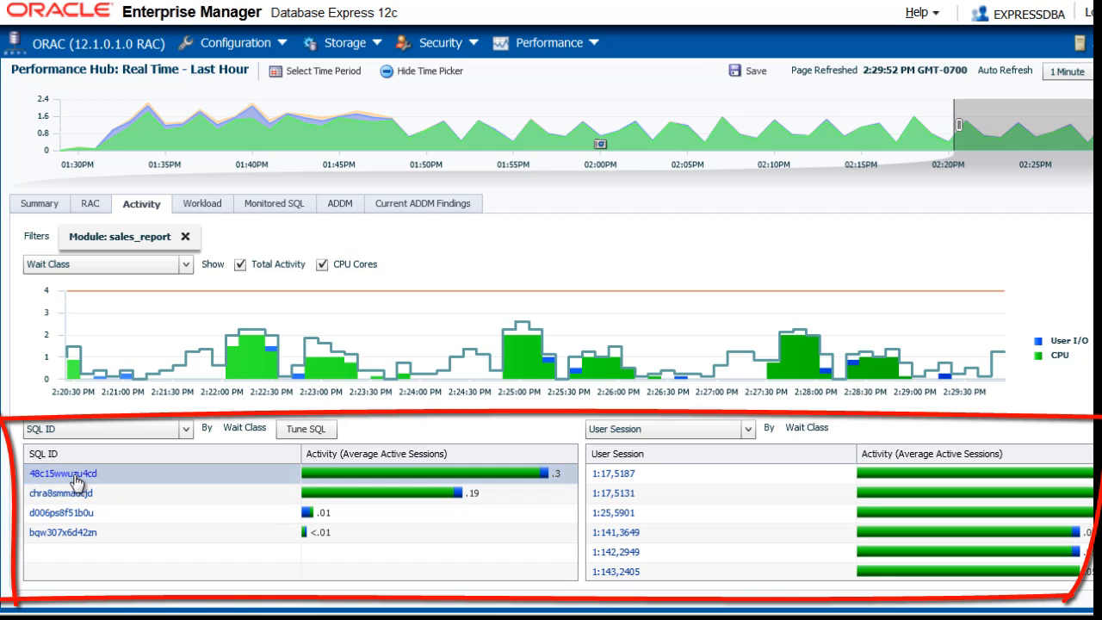
left_click(62, 473)
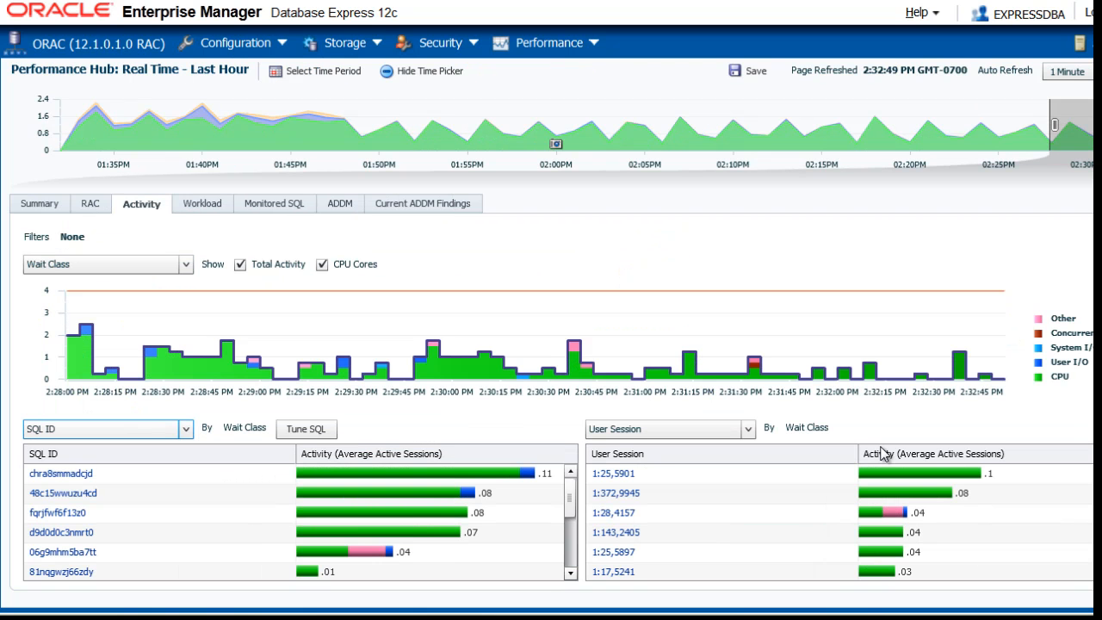
Step: Break the right-hand activity table down by Wait Event, led by CPU + Wait for CPU
scroll("down", 3)
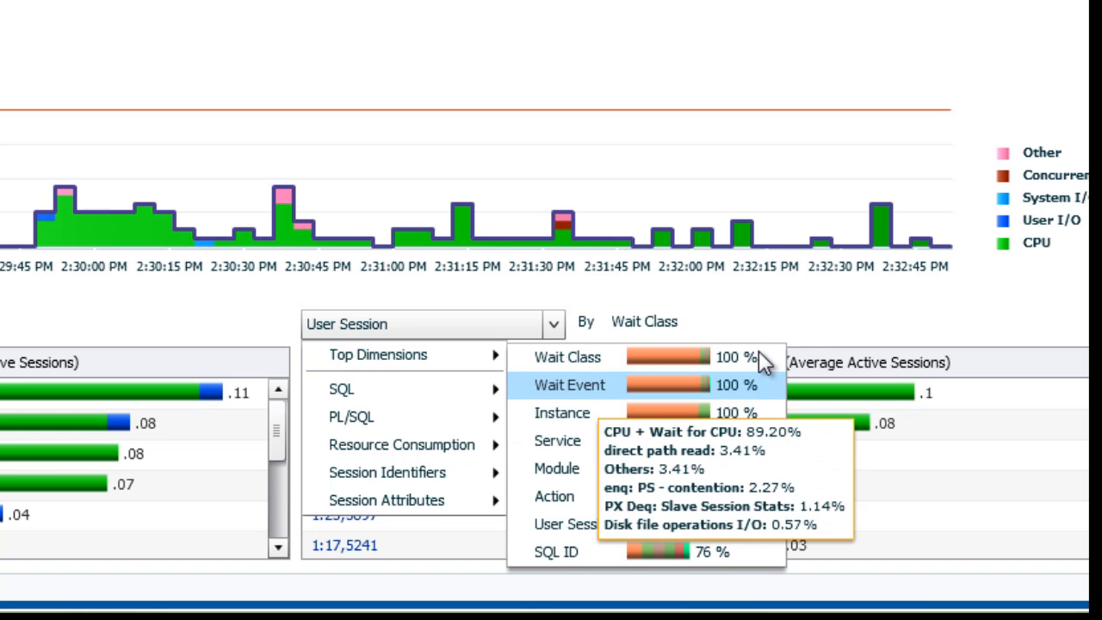
left_click(569, 385)
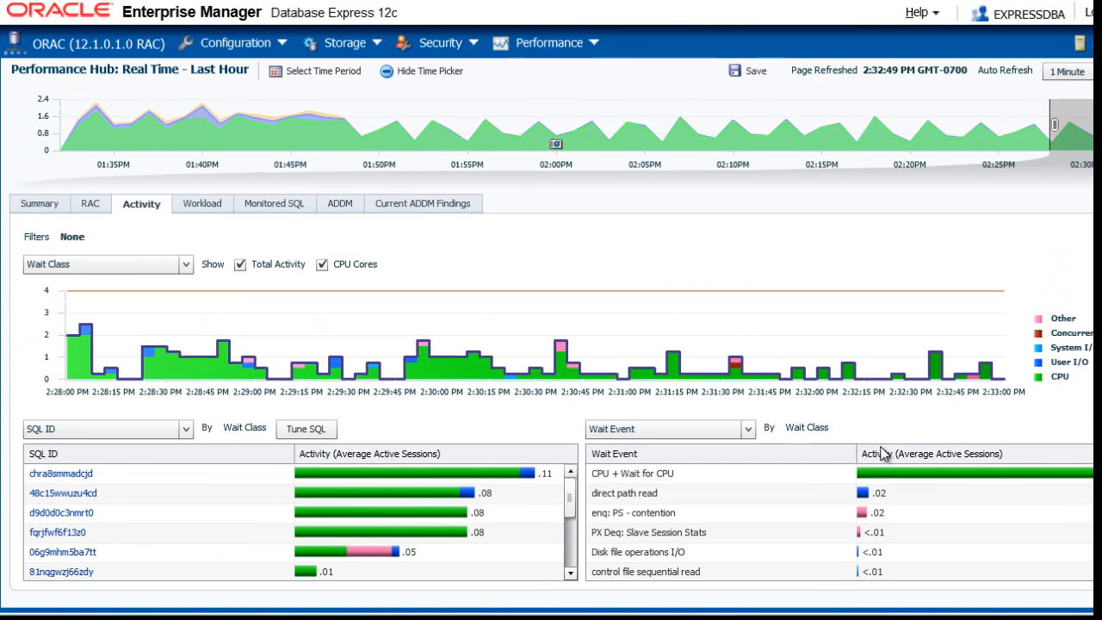
Step: Show the Workload tab and focus the Top SQL 'SQL ID' search box
left_click(199, 203)
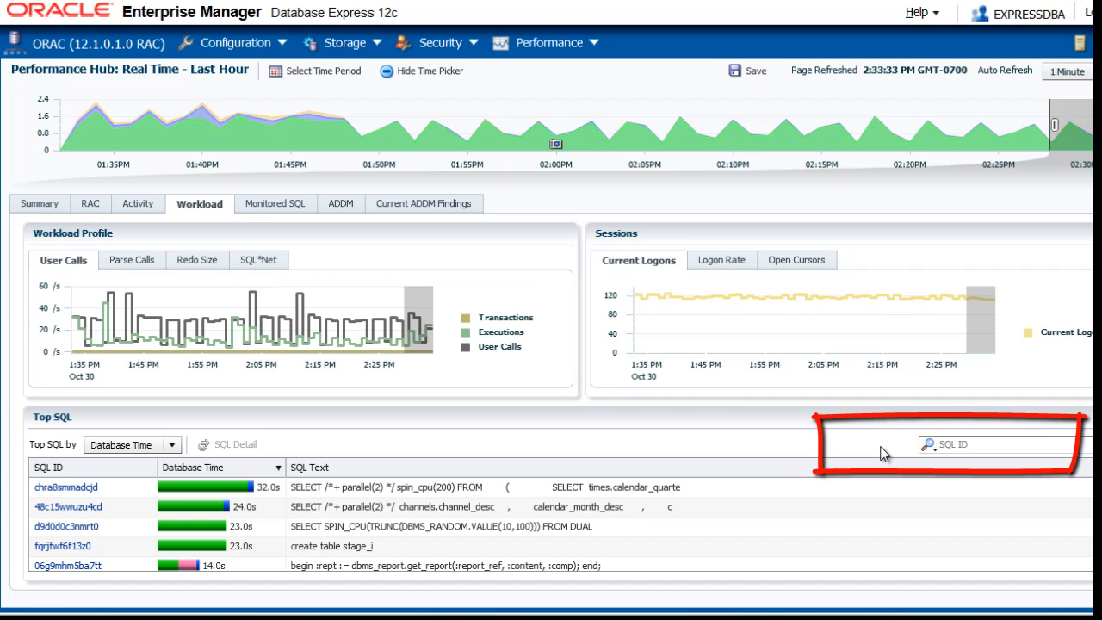
left_click(998, 444)
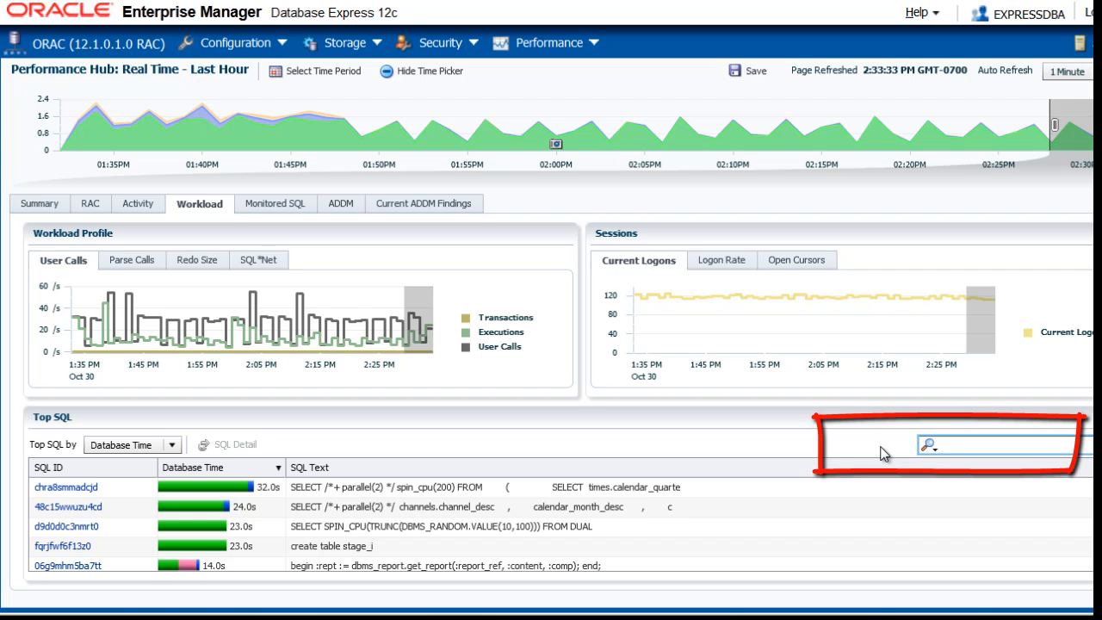
left_click(999, 444)
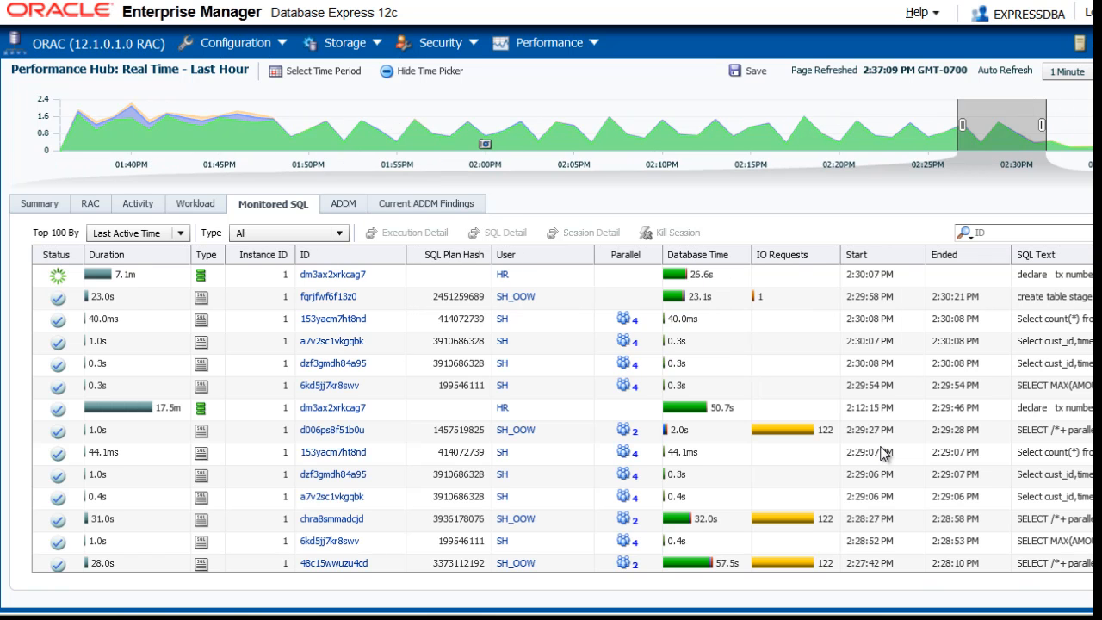
mouse_move(333, 363)
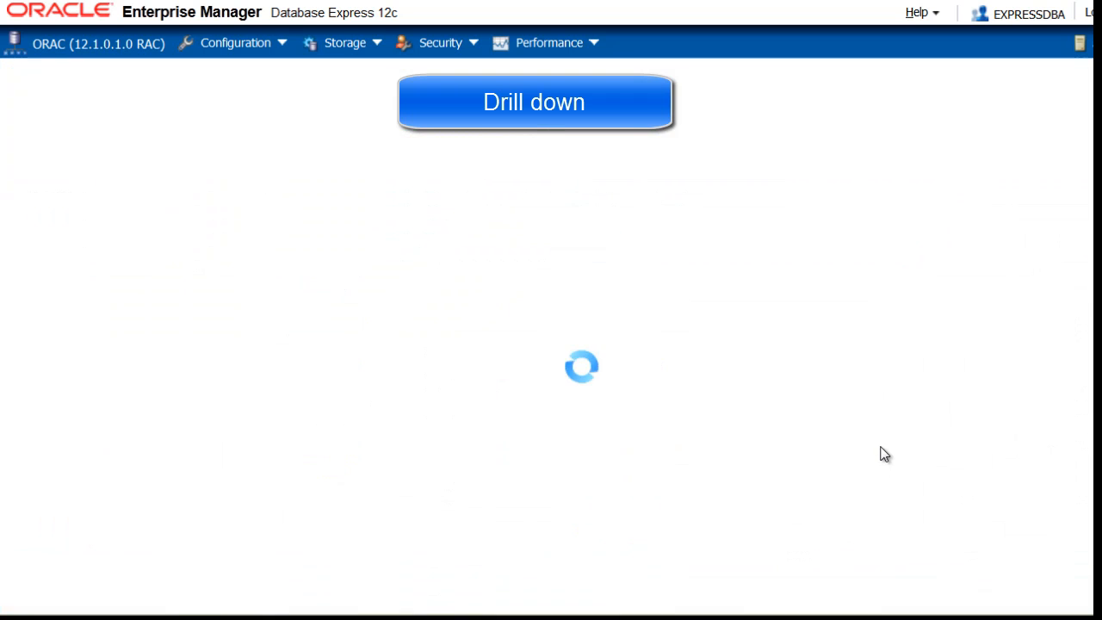
Step: Inspect SQL 48c15wwuzu4cd's PX RECEIVE plan step, graphical plan and parallel server statistics
left_click(533, 102)
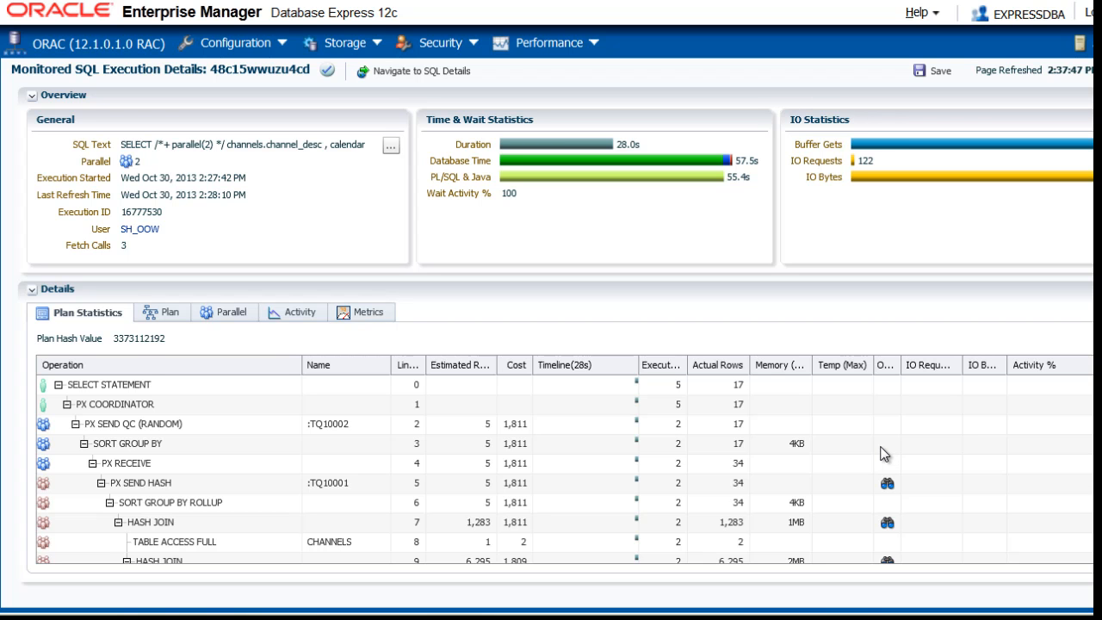
left_click(126, 462)
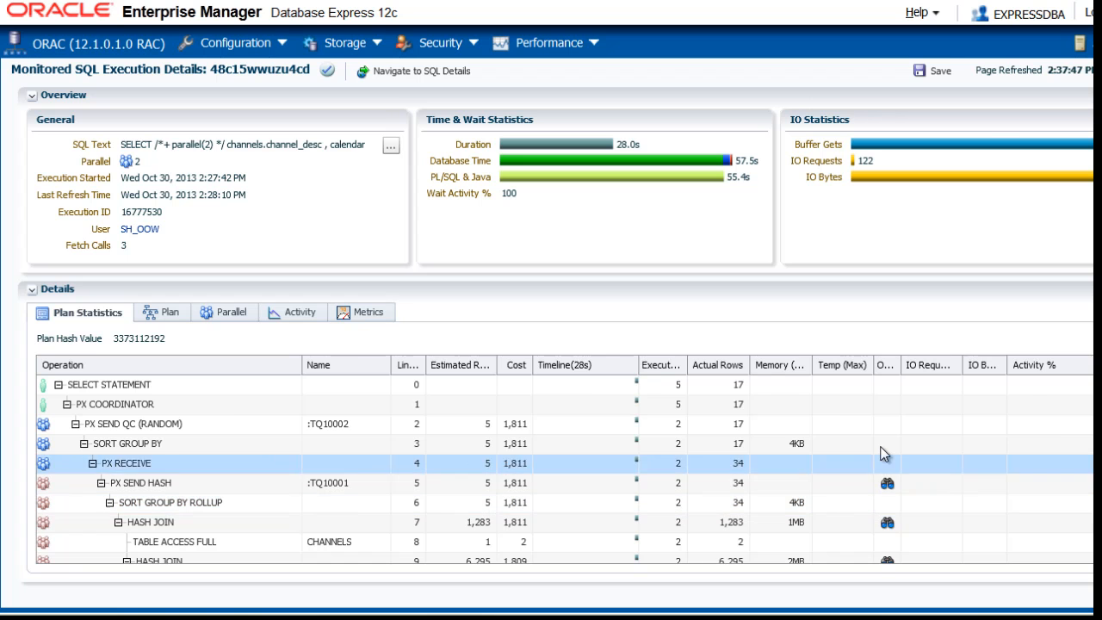
left_click(160, 312)
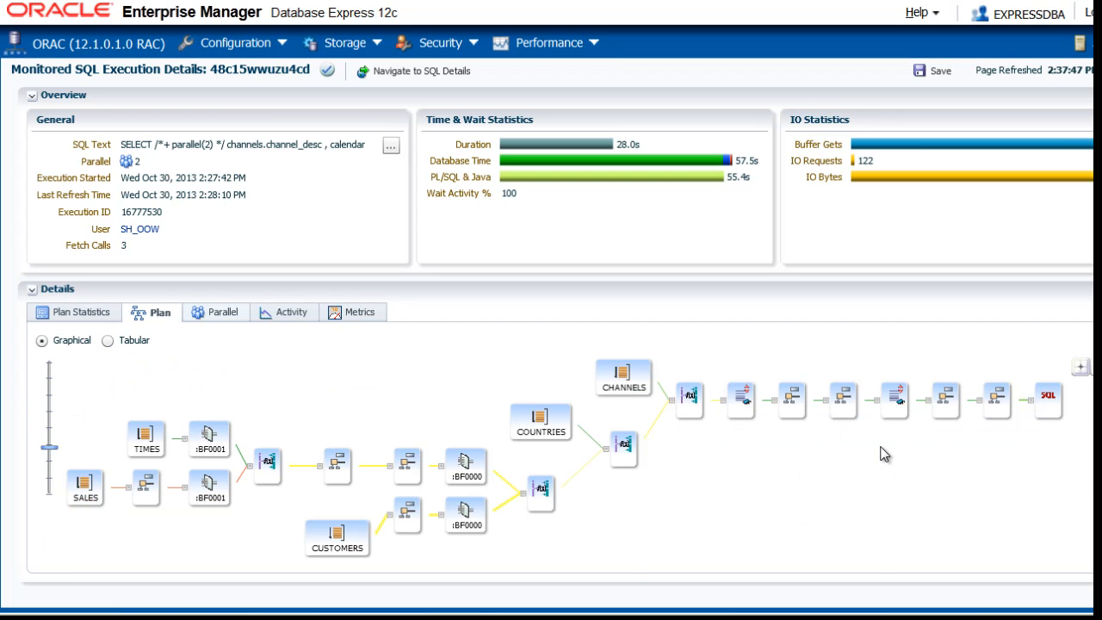
left_click(223, 312)
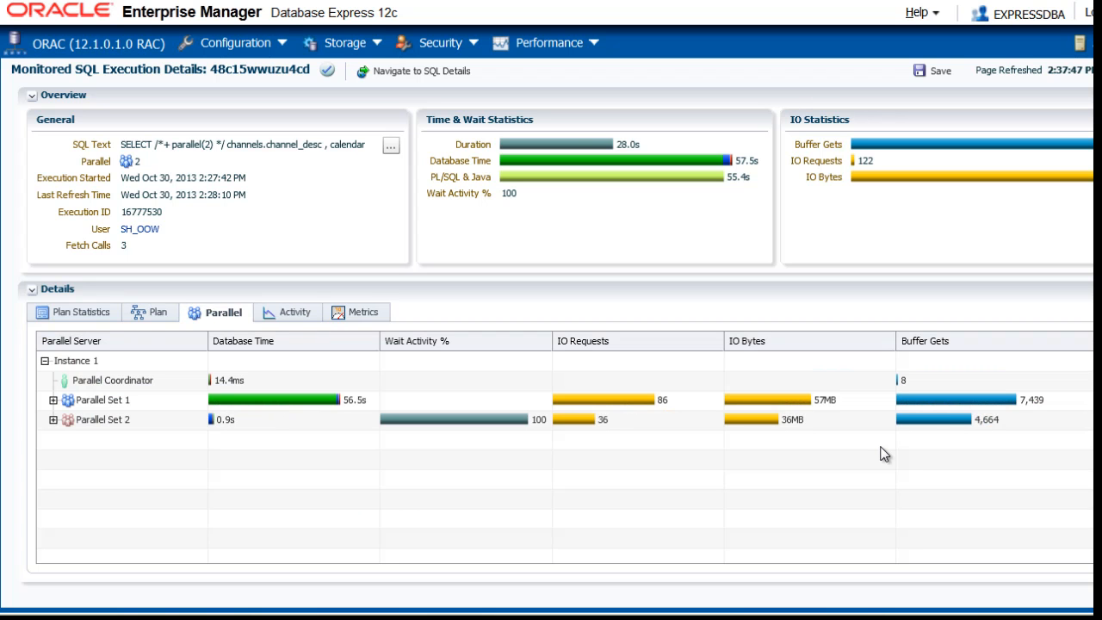
left_click(294, 312)
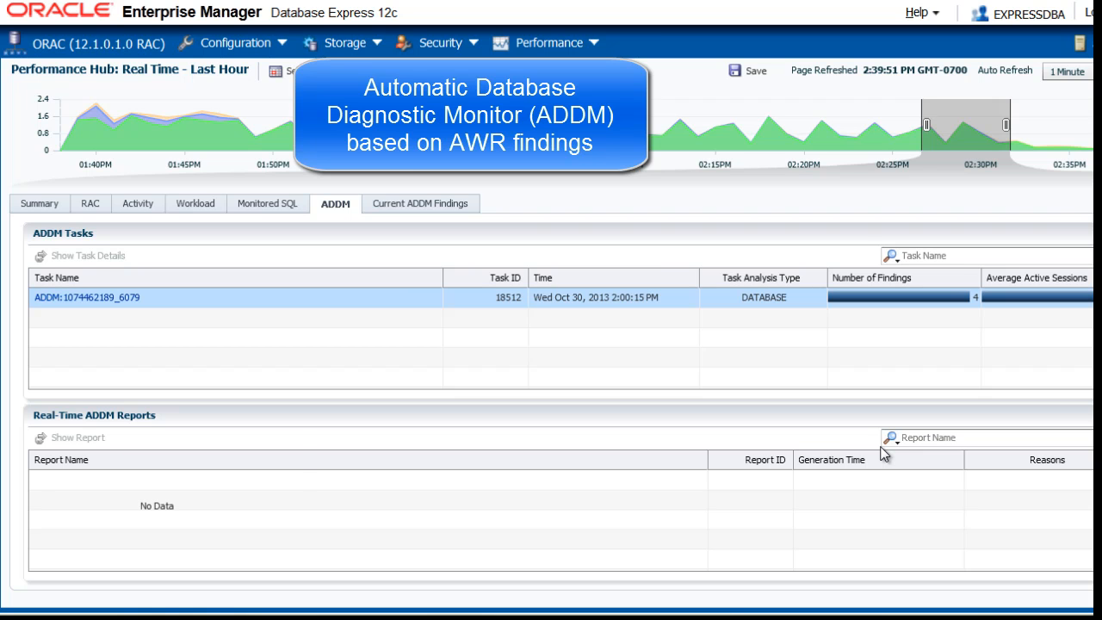
Step: Show the Current ADDM Findings tab, which lists no current findings
left_click(420, 203)
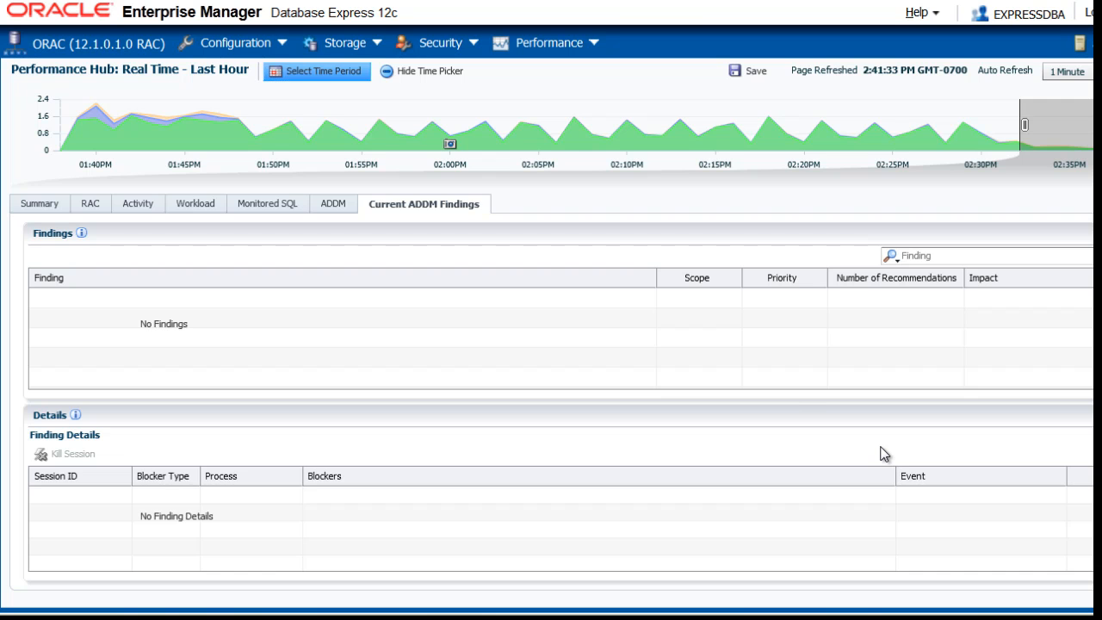
Step: Set the Performance Hub time period to Historical - Week
left_click(316, 71)
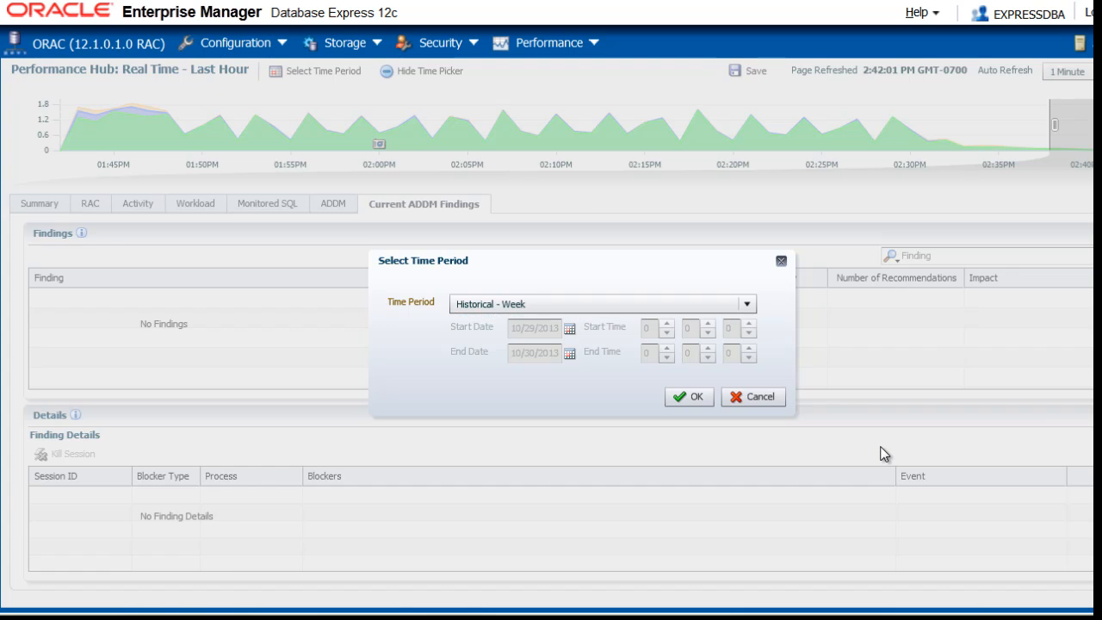
left_click(689, 397)
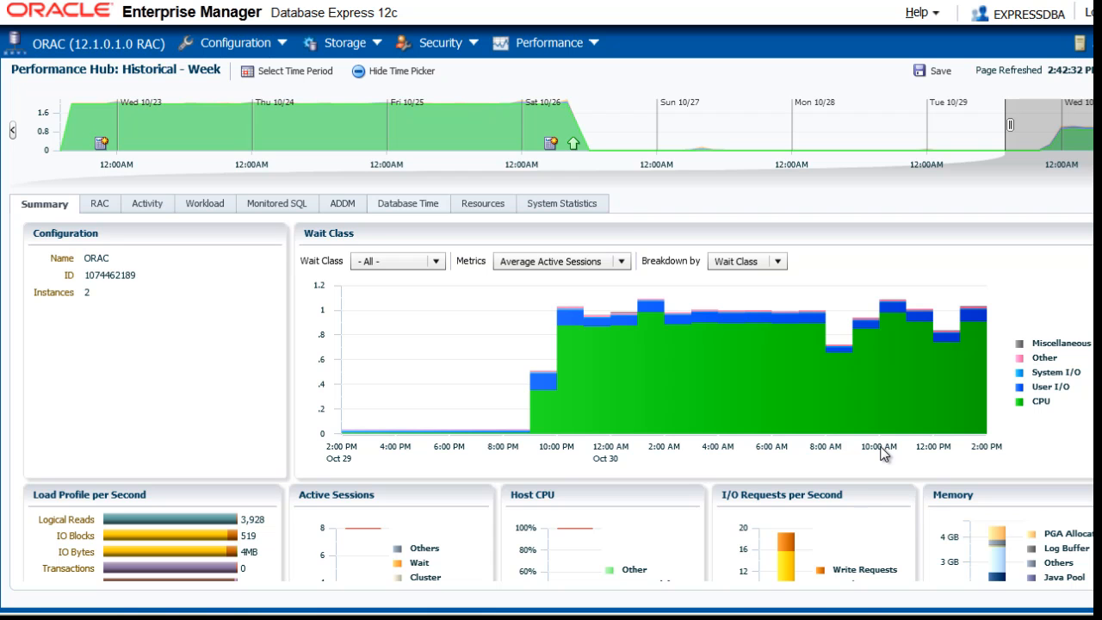
Step: Review the week's Database Time charts for wait class, wait events and time model
left_click(408, 203)
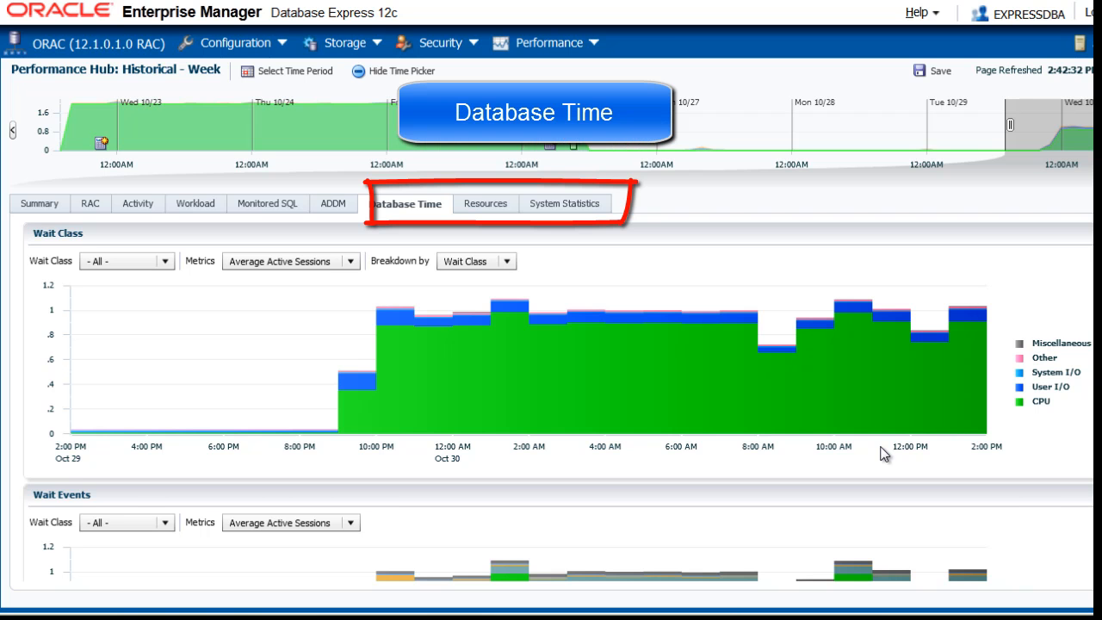
scroll("down", 3)
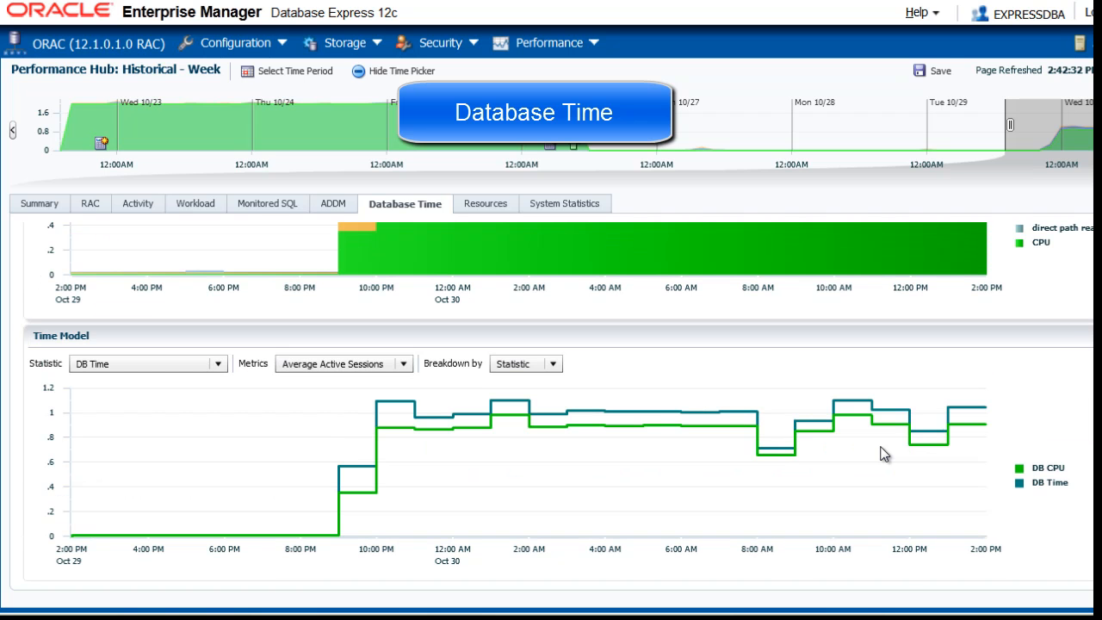
left_click(484, 203)
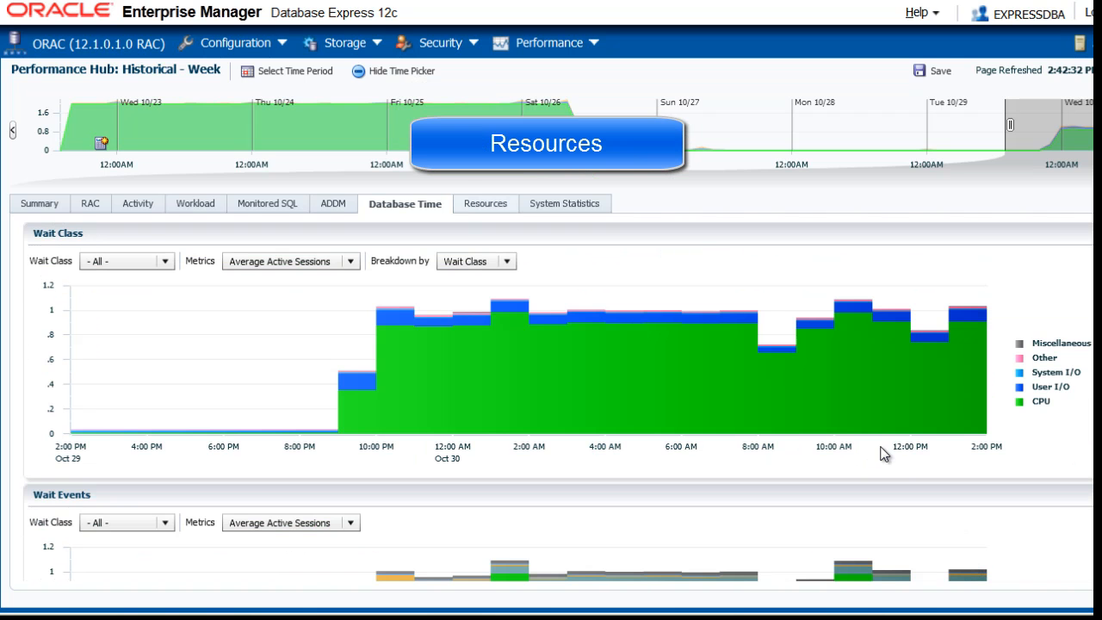
Step: Review the week's OS, I/O and memory Resources charts, then the System Statistics logical I/O charts
left_click(485, 203)
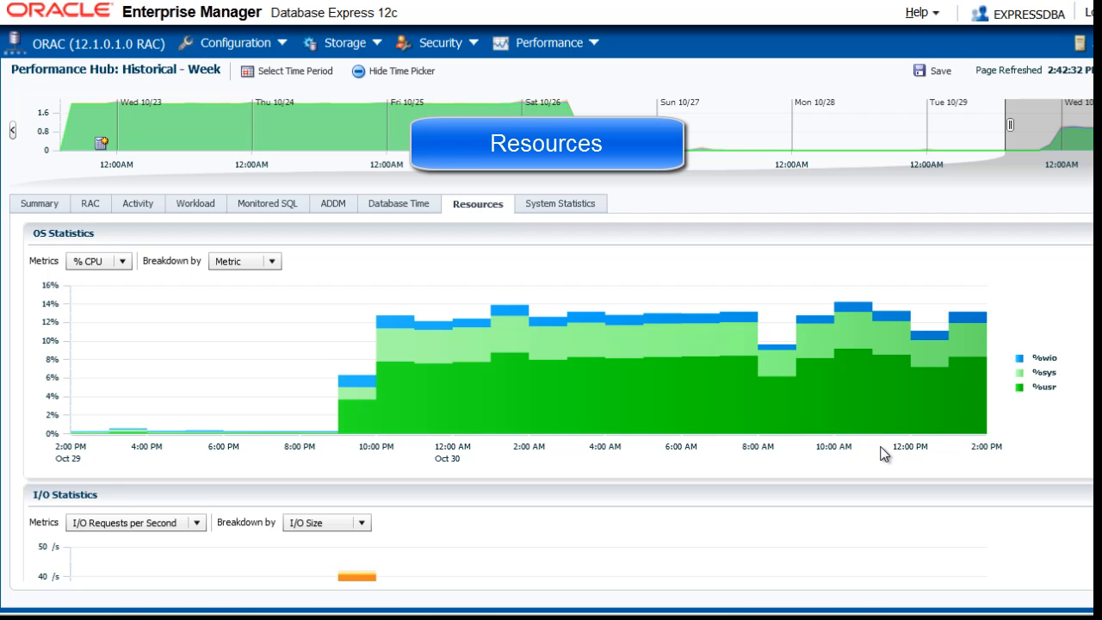
scroll("down", 3)
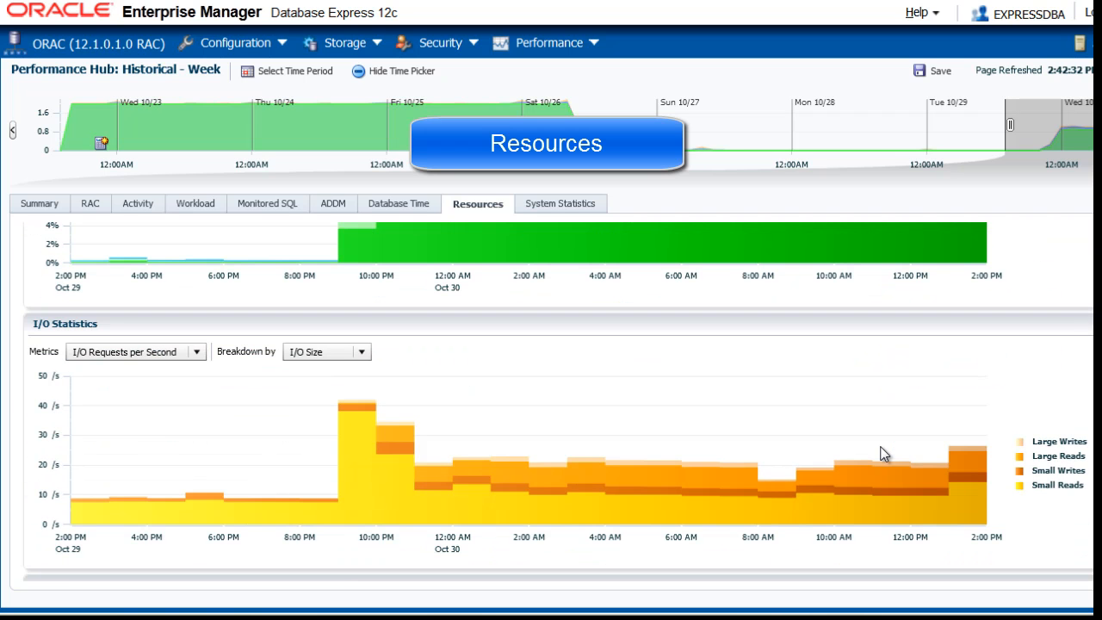
scroll("down", 3)
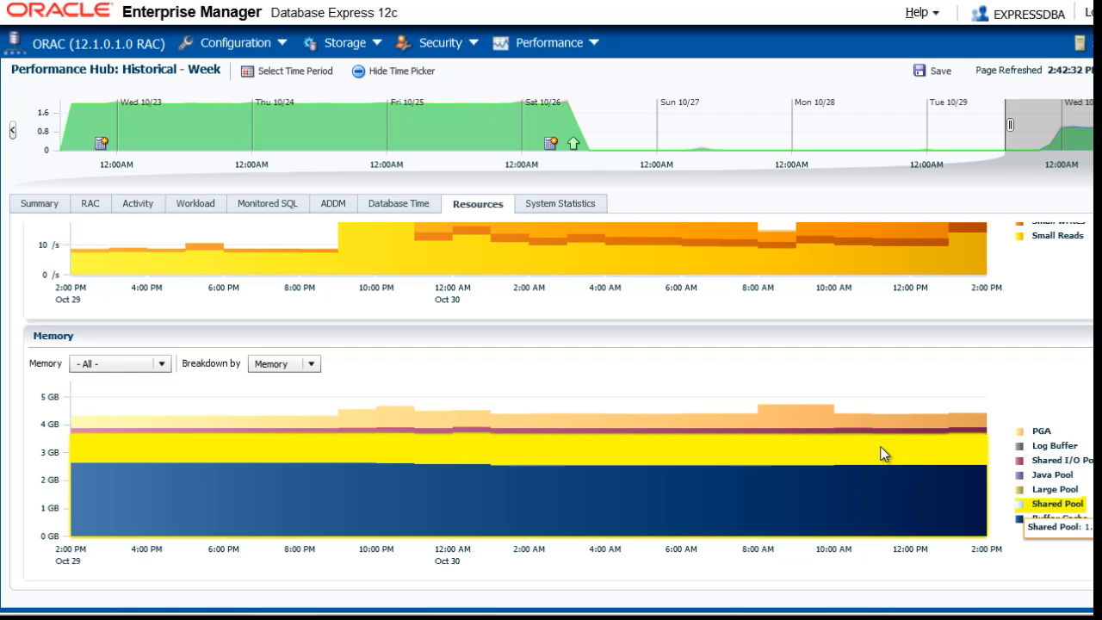
left_click(561, 203)
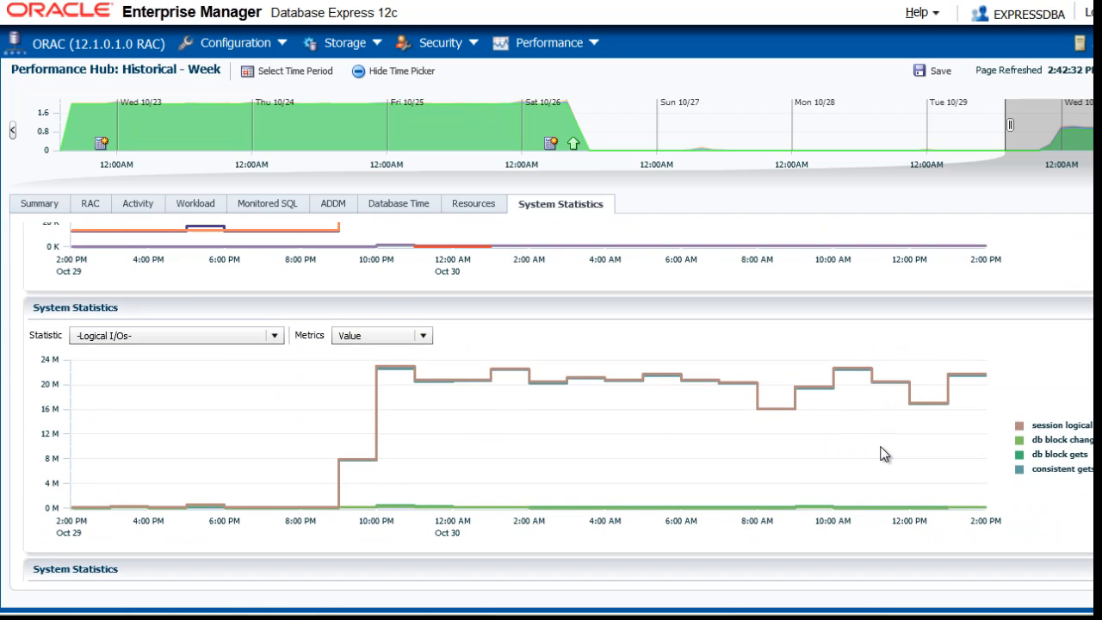
scroll("down", 3)
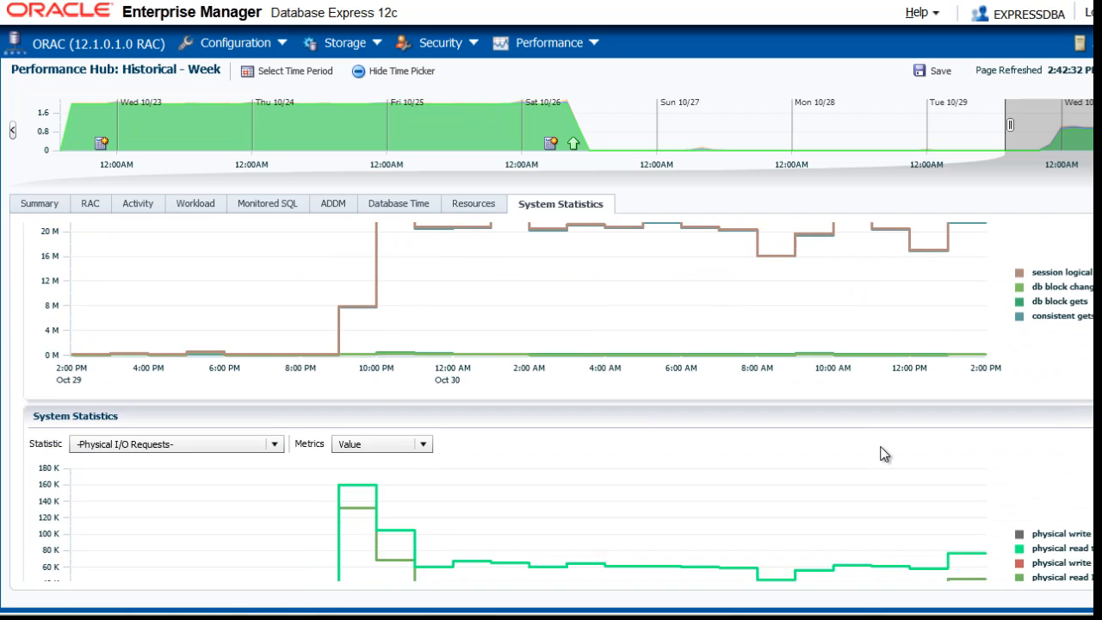
scroll("down", 3)
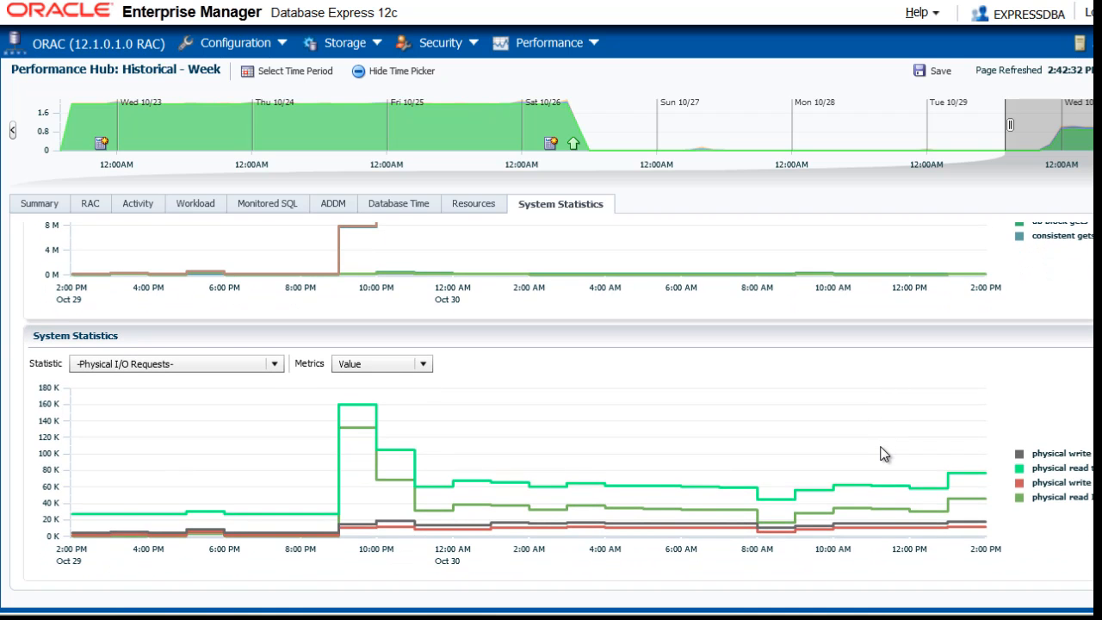